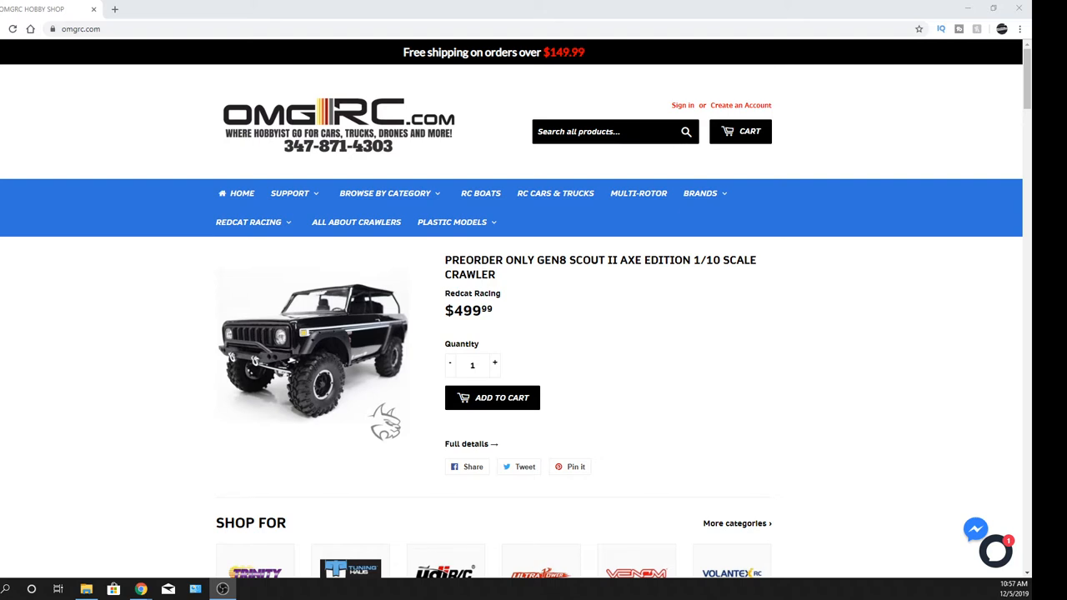
{"action": "mouse_move", "coordinate": [542, 467]}
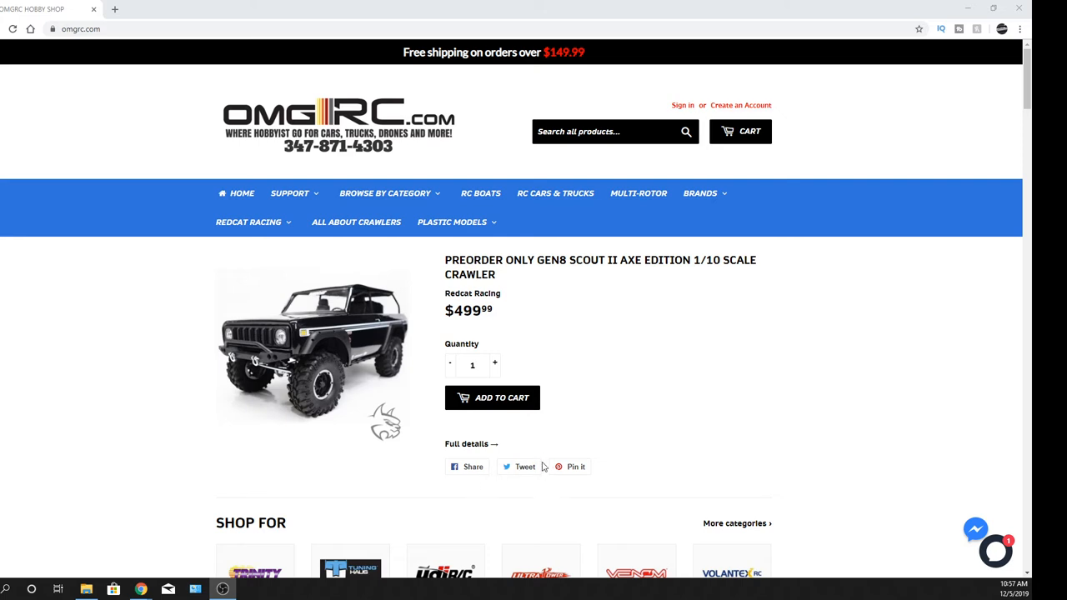
{"action": "mouse_move", "coordinate": [470, 449]}
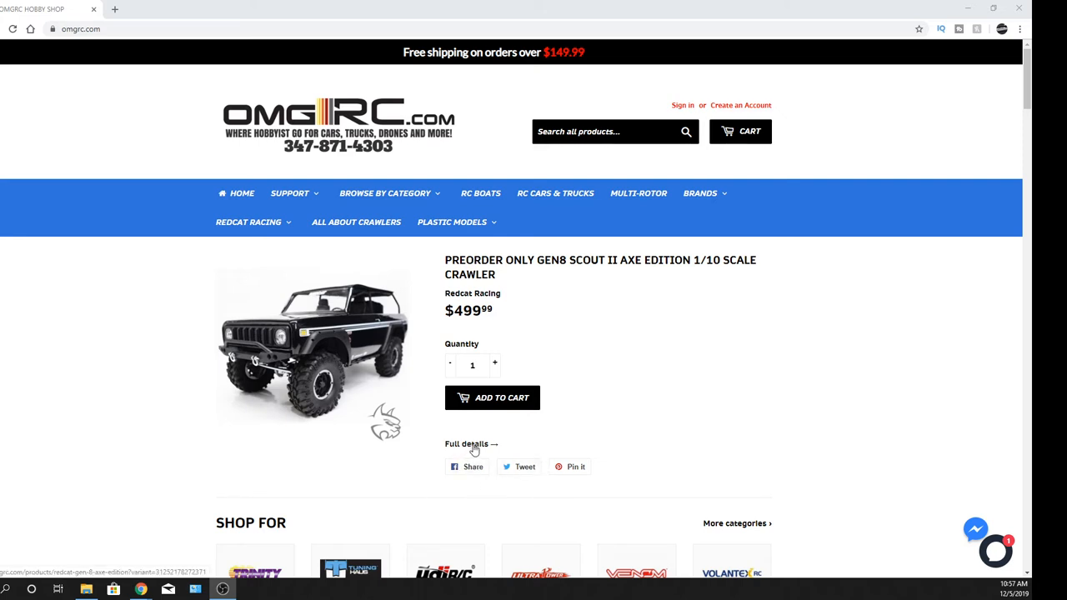
Go to the full product page for the Gen8 Scout II AXE Edition crawler ($499.99).
{"action": "left_click", "coordinate": [467, 443]}
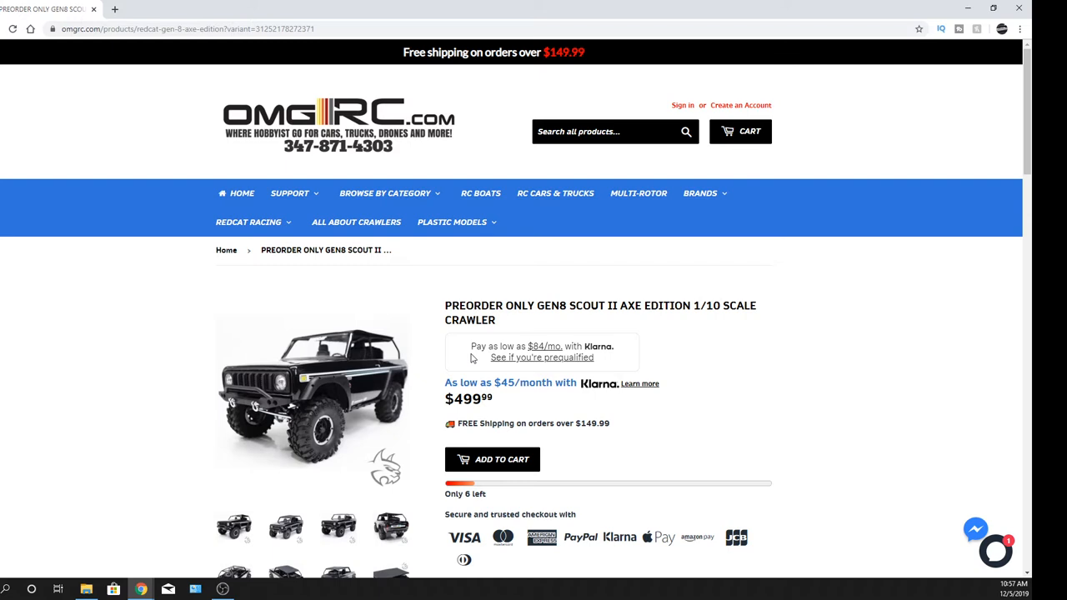
{"action": "mouse_move", "coordinate": [490, 365]}
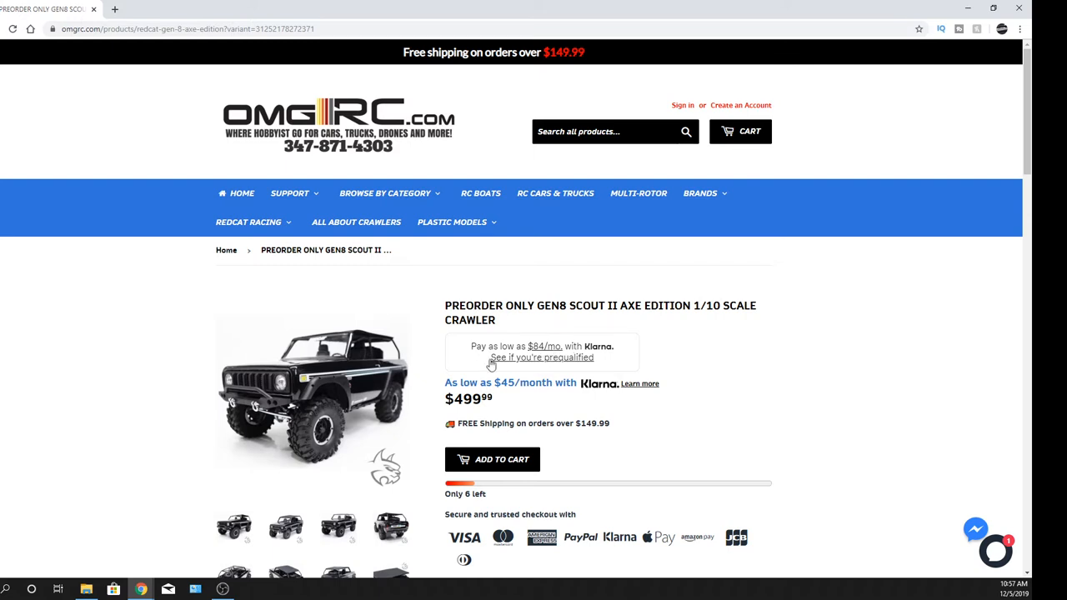
{"action": "mouse_move", "coordinate": [540, 364]}
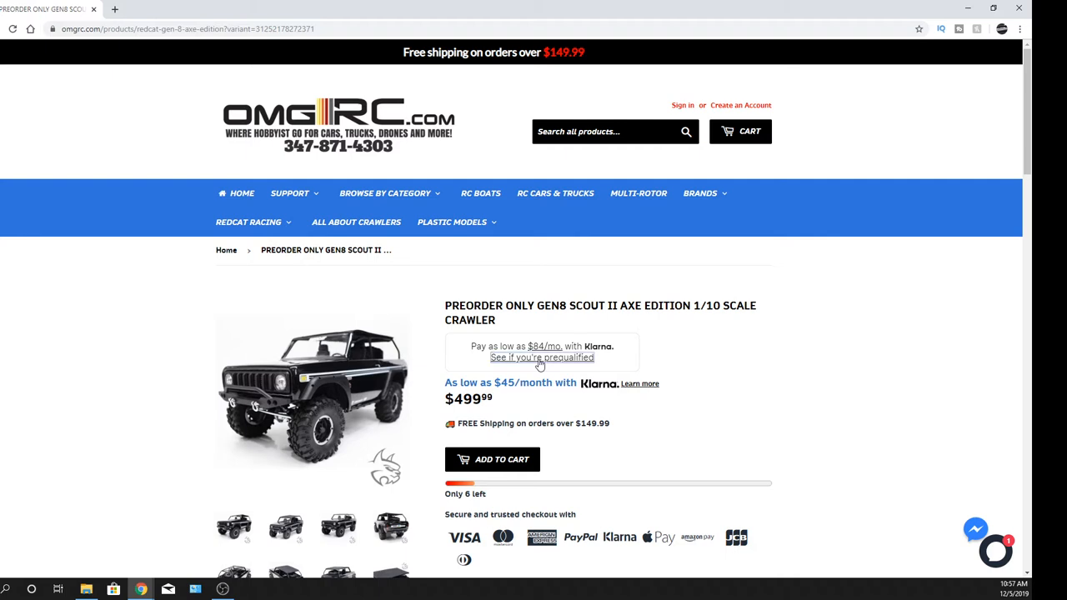
{"action": "left_click", "coordinate": [542, 357]}
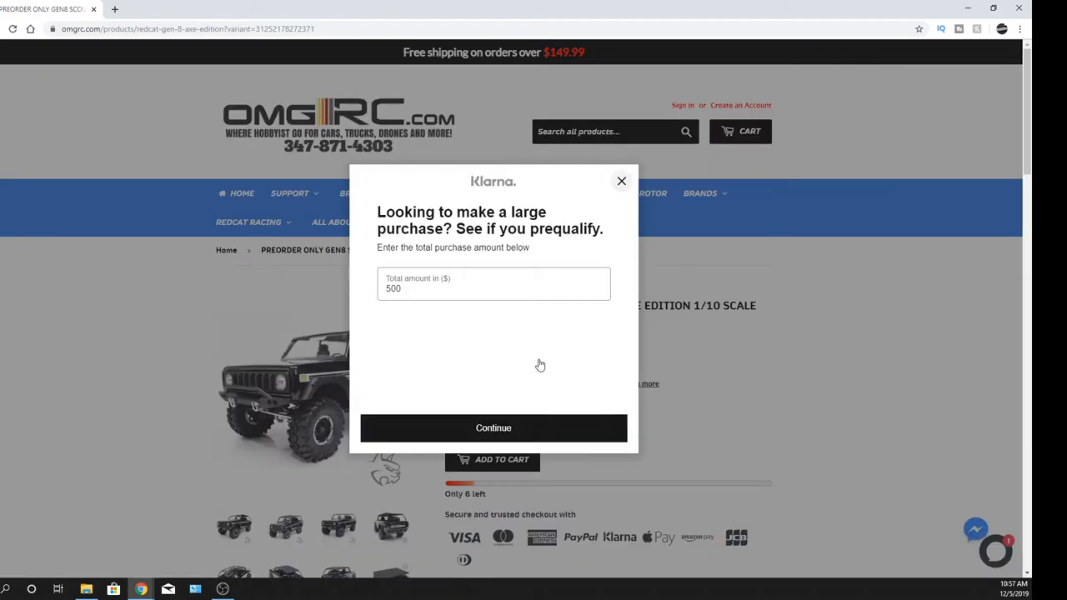
{"action": "mouse_move", "coordinate": [426, 306]}
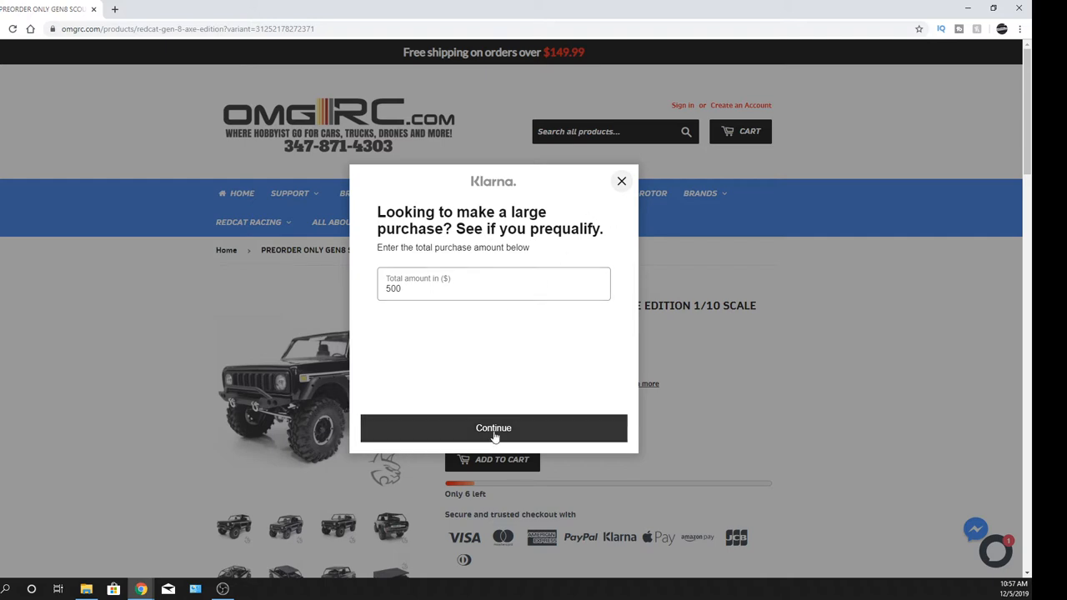
{"action": "left_click", "coordinate": [493, 426]}
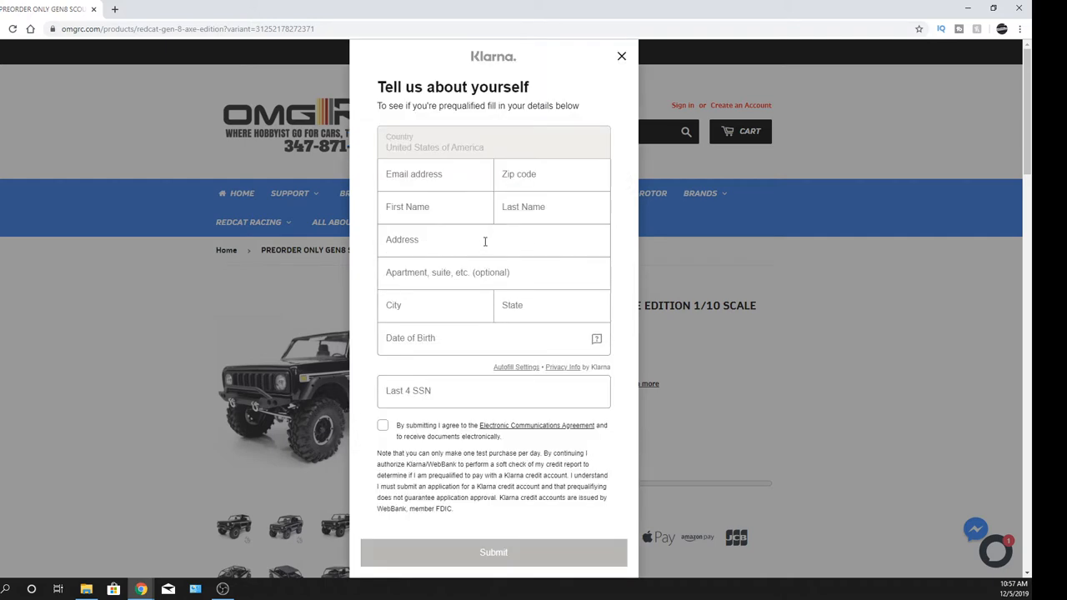
{"action": "mouse_move", "coordinate": [550, 358]}
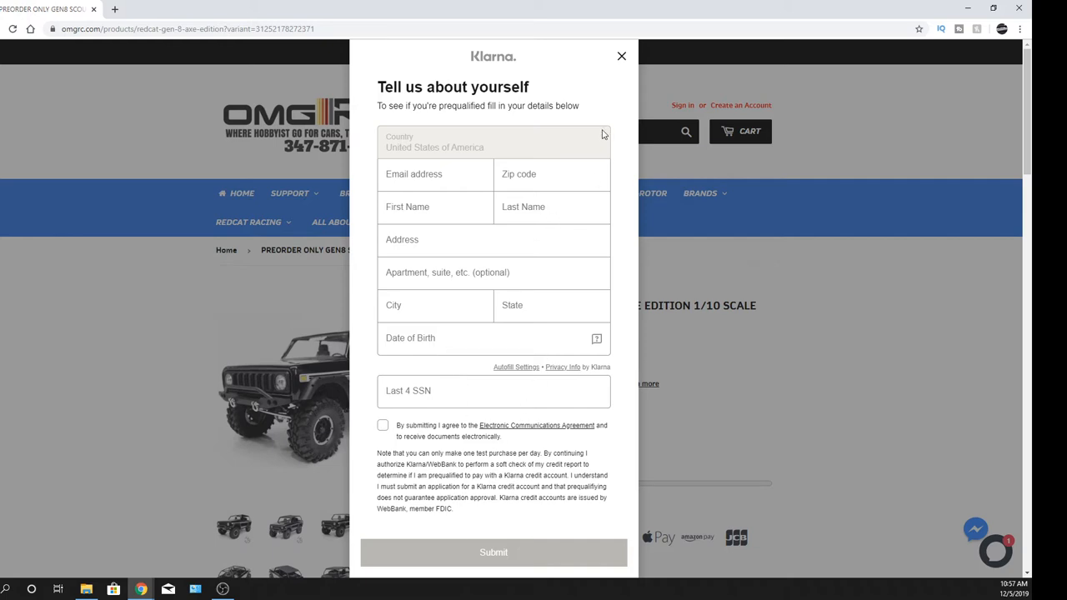
{"action": "left_click", "coordinate": [620, 57]}
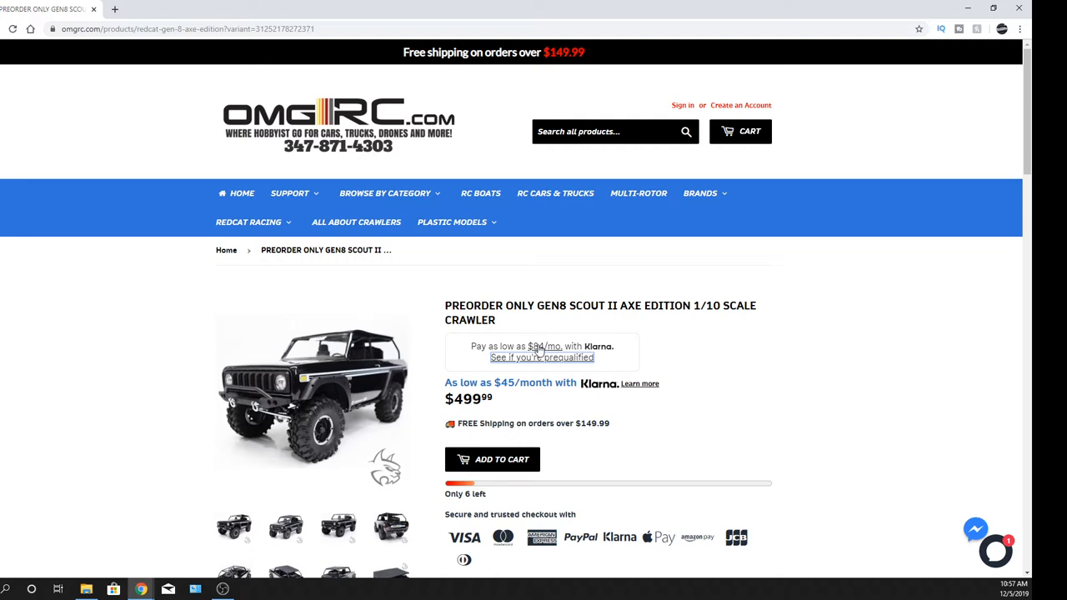
Bring up Klarna's $84/mo plan details for the $499.99 crawler.
{"action": "left_click", "coordinate": [542, 357]}
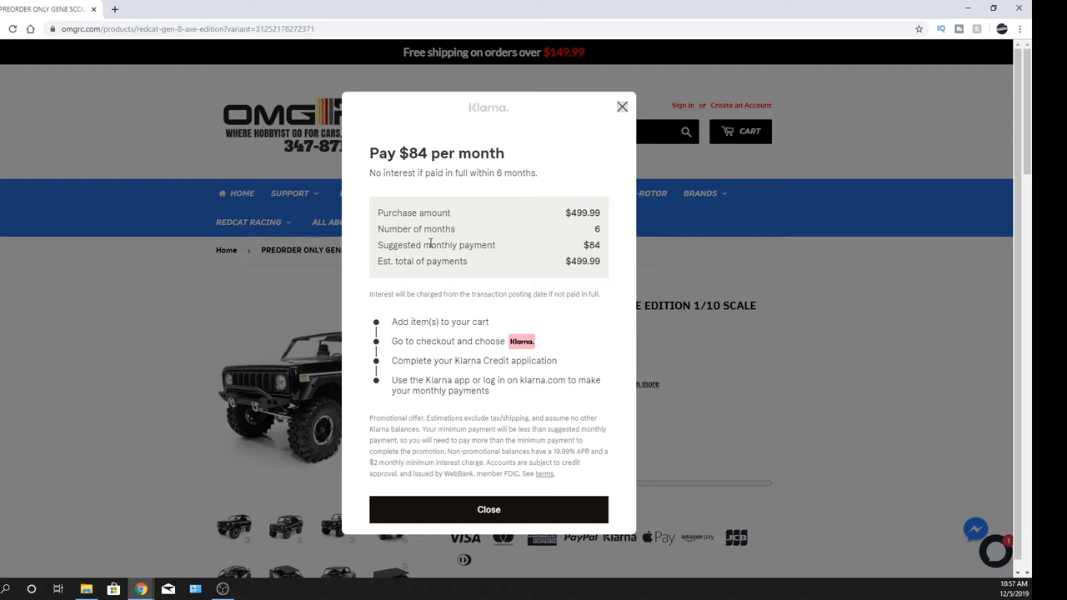
{"action": "mouse_move", "coordinate": [590, 227]}
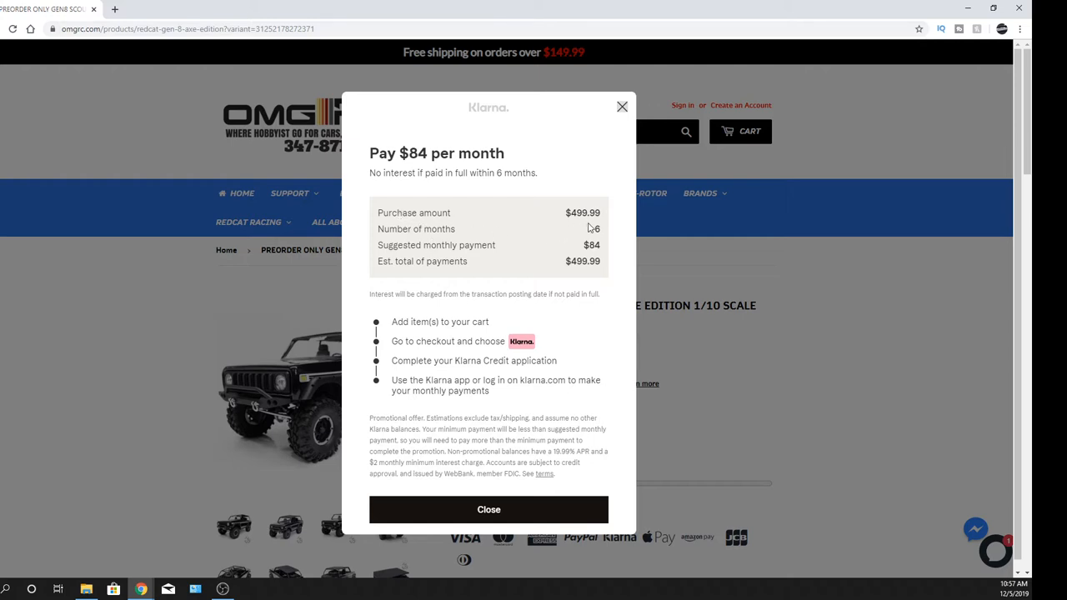
{"action": "mouse_move", "coordinate": [416, 234]}
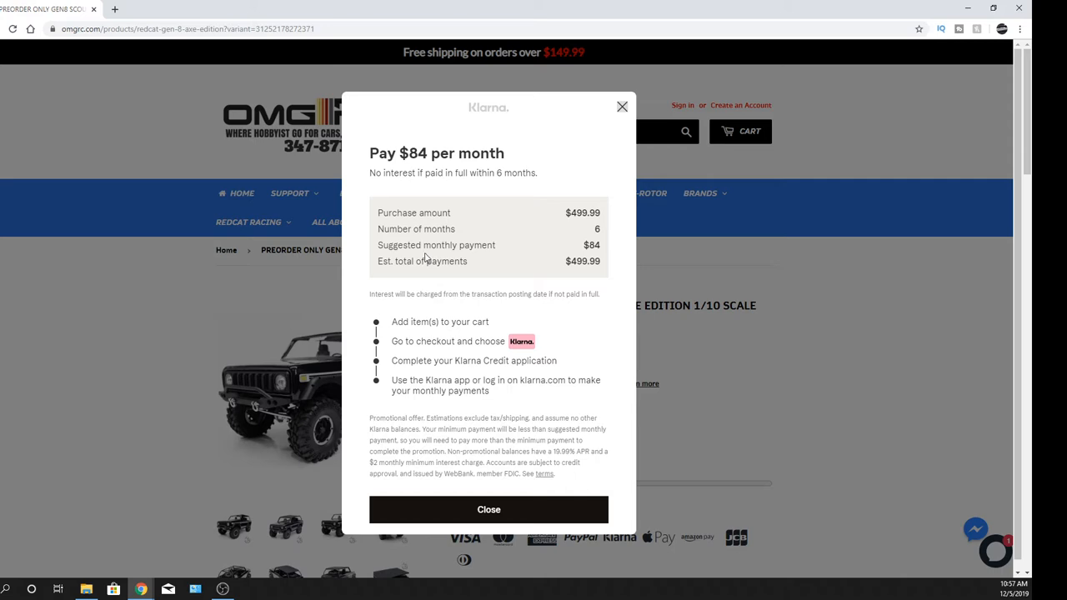
{"action": "mouse_move", "coordinate": [594, 260]}
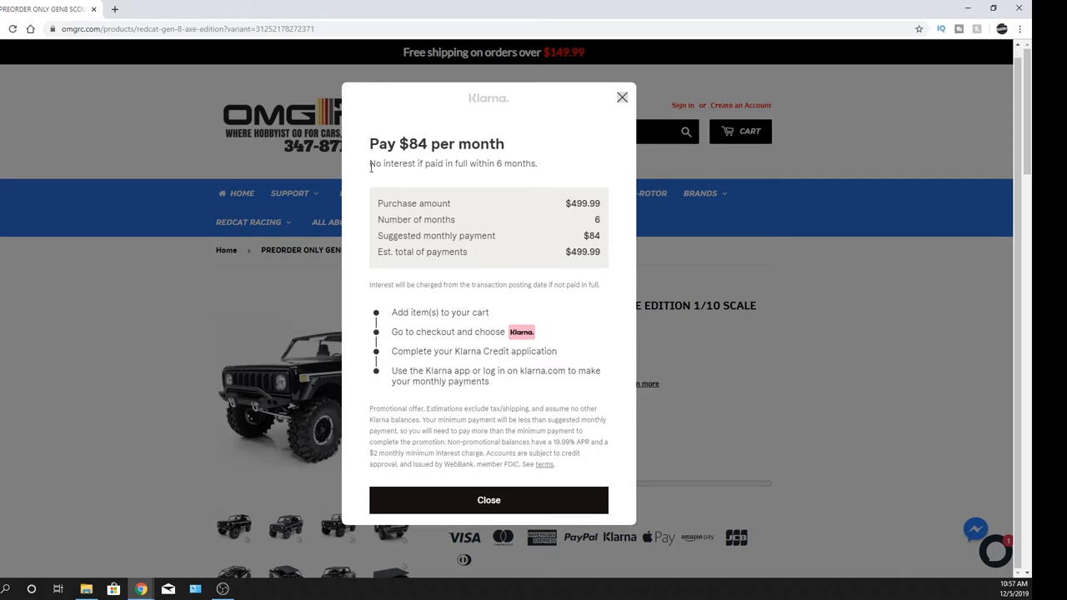
{"action": "mouse_move", "coordinate": [510, 176]}
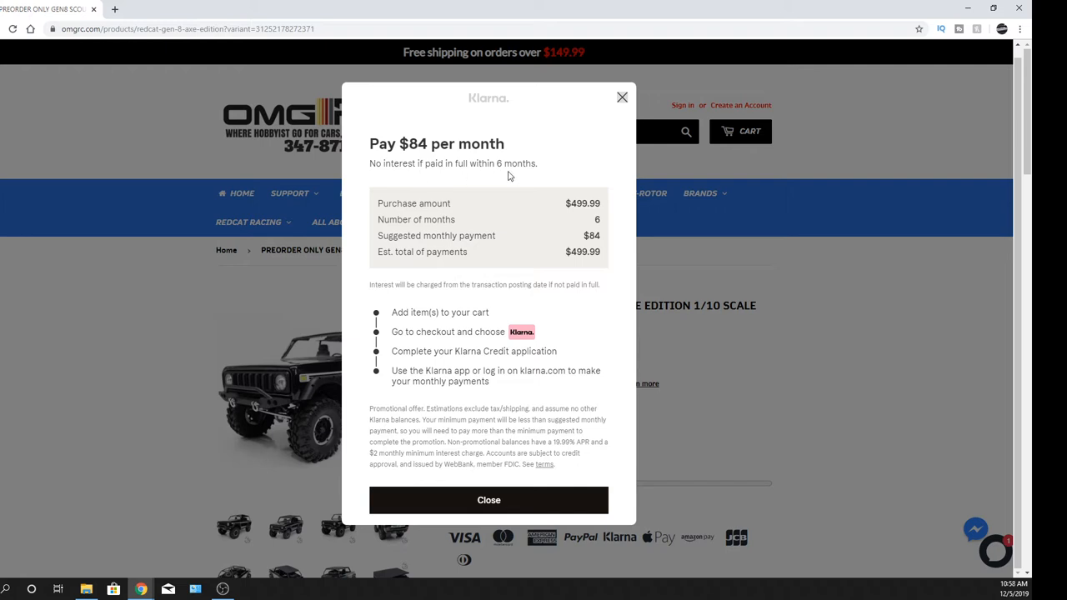
{"action": "mouse_move", "coordinate": [507, 440]}
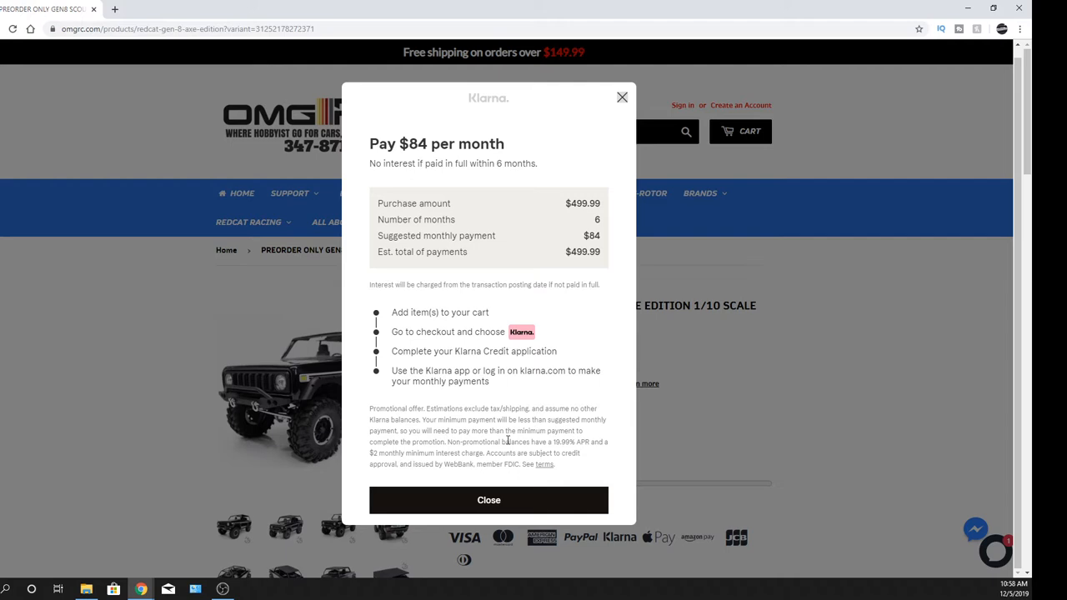
{"action": "mouse_move", "coordinate": [570, 451]}
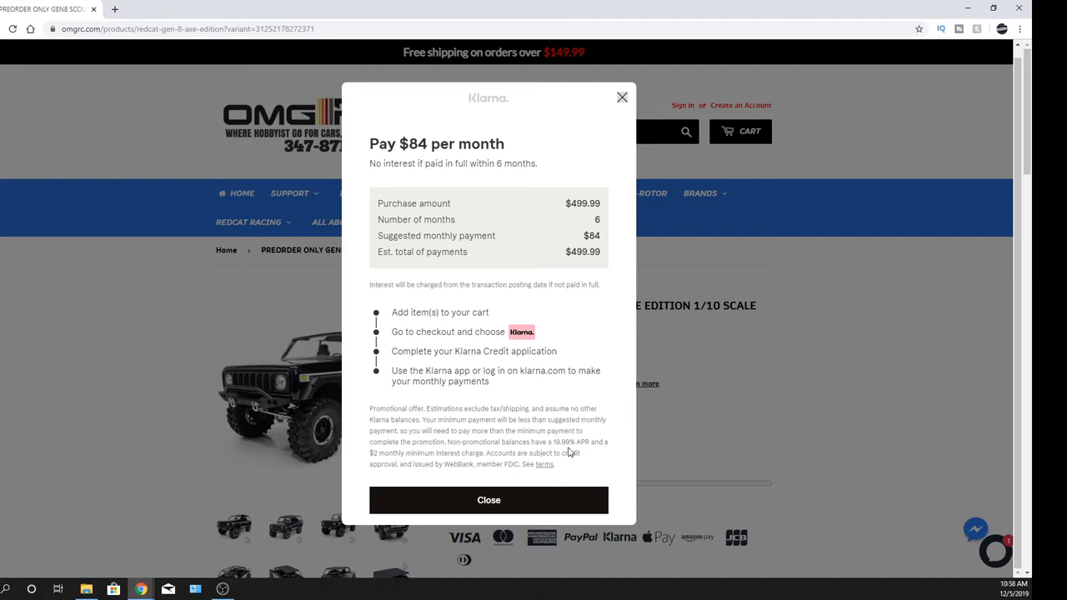
{"action": "mouse_move", "coordinate": [496, 402]}
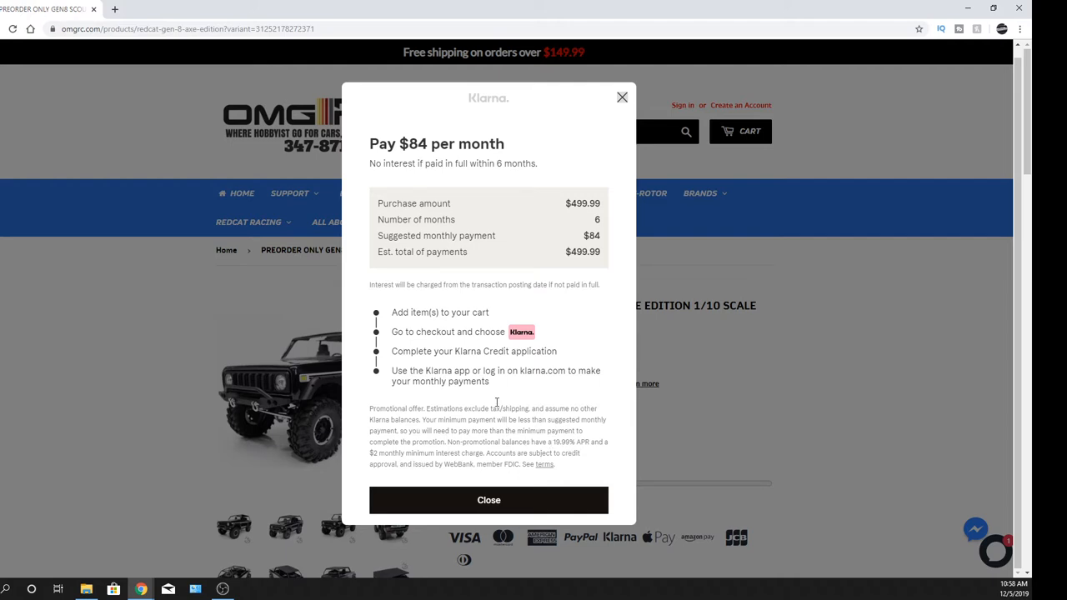
{"action": "mouse_move", "coordinate": [536, 317]}
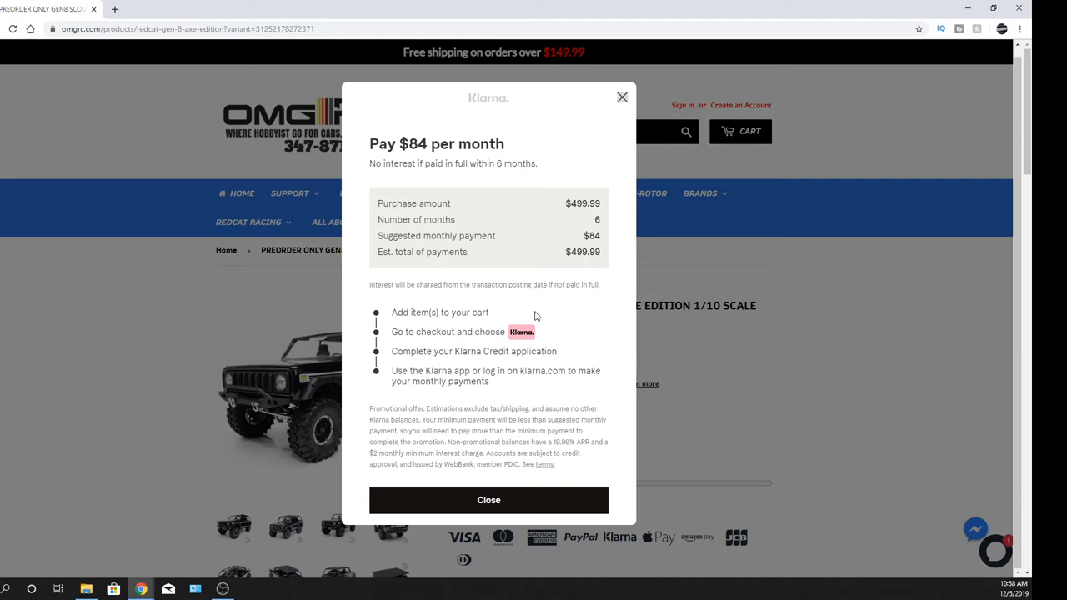
Close the Klarna plan popup and reveal the Redcat Racing category menu.
{"action": "left_click", "coordinate": [488, 500]}
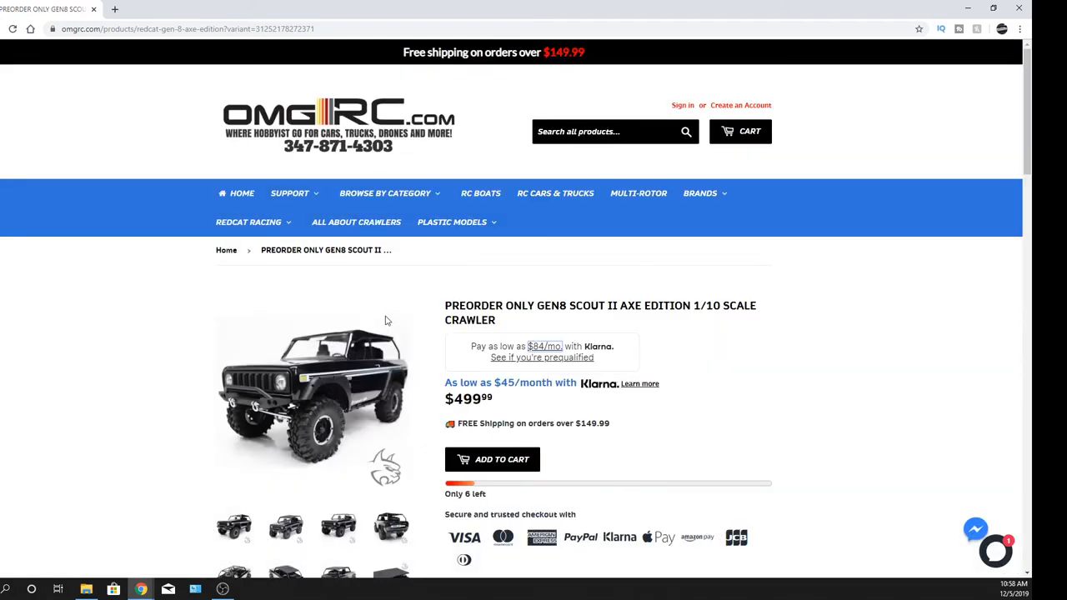
{"action": "mouse_move", "coordinate": [420, 308]}
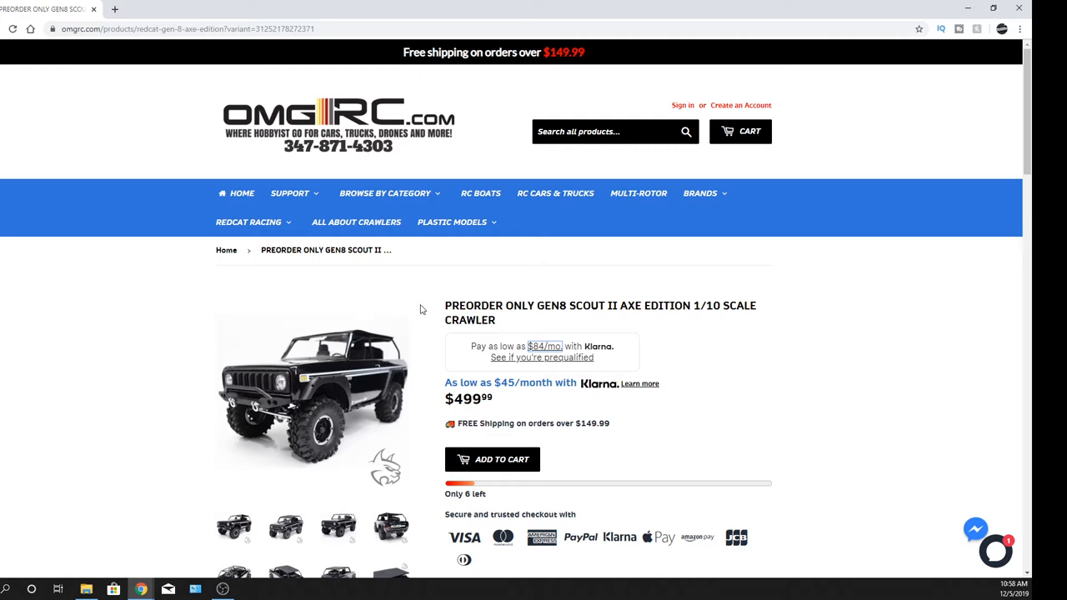
{"action": "left_click", "coordinate": [249, 221]}
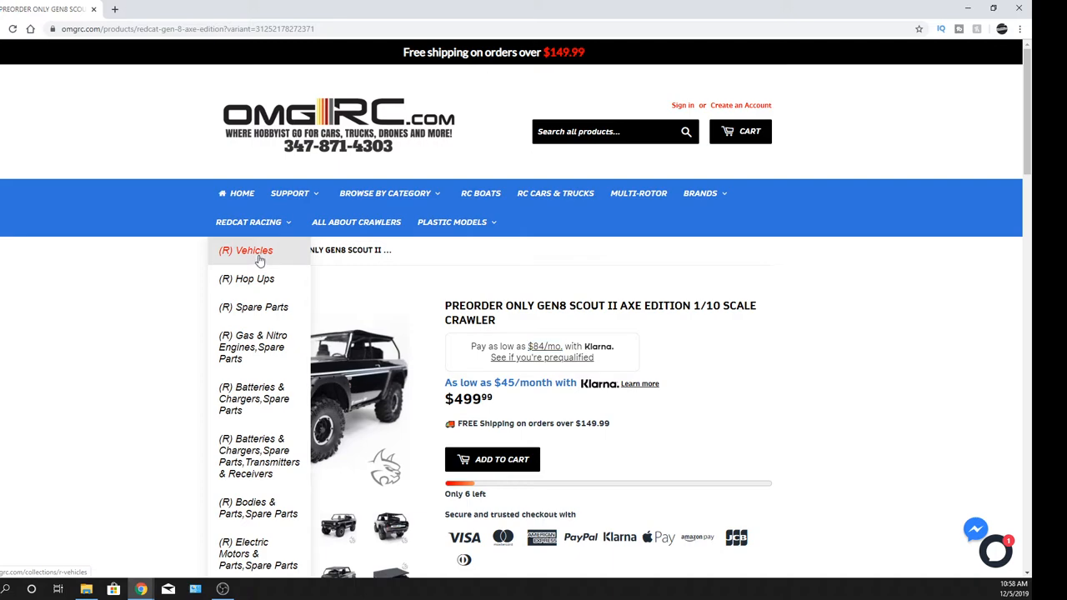
From the Redcat R/C Vehicles collection, go to the Blackout XTE Truck 1/10 Scale Electric page ($149.99).
{"action": "left_click", "coordinate": [253, 250]}
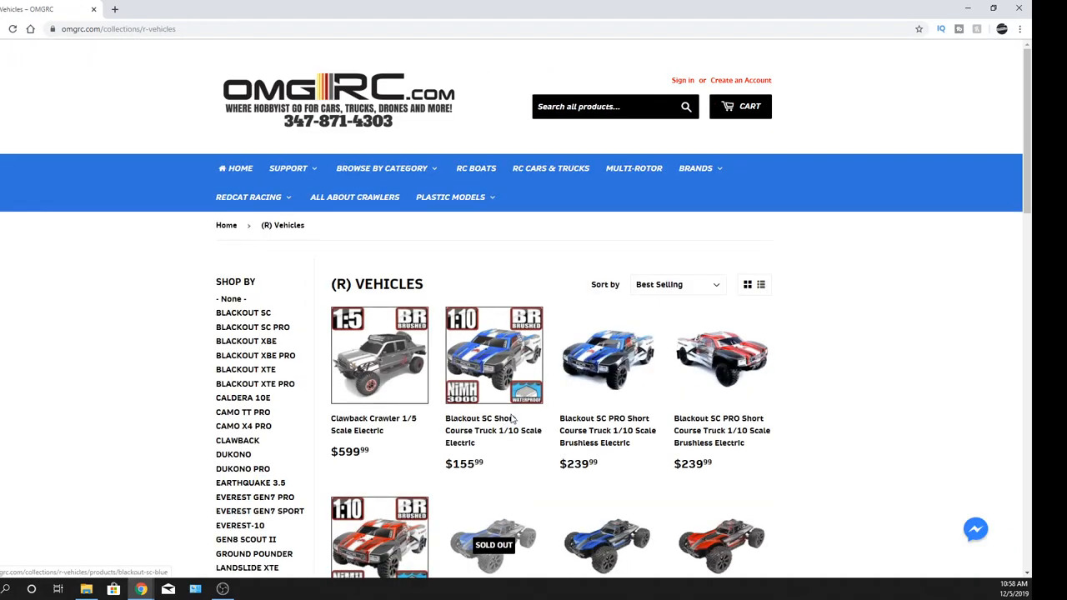
{"action": "scroll", "scroll_direction": "down", "scroll_amount": 3}
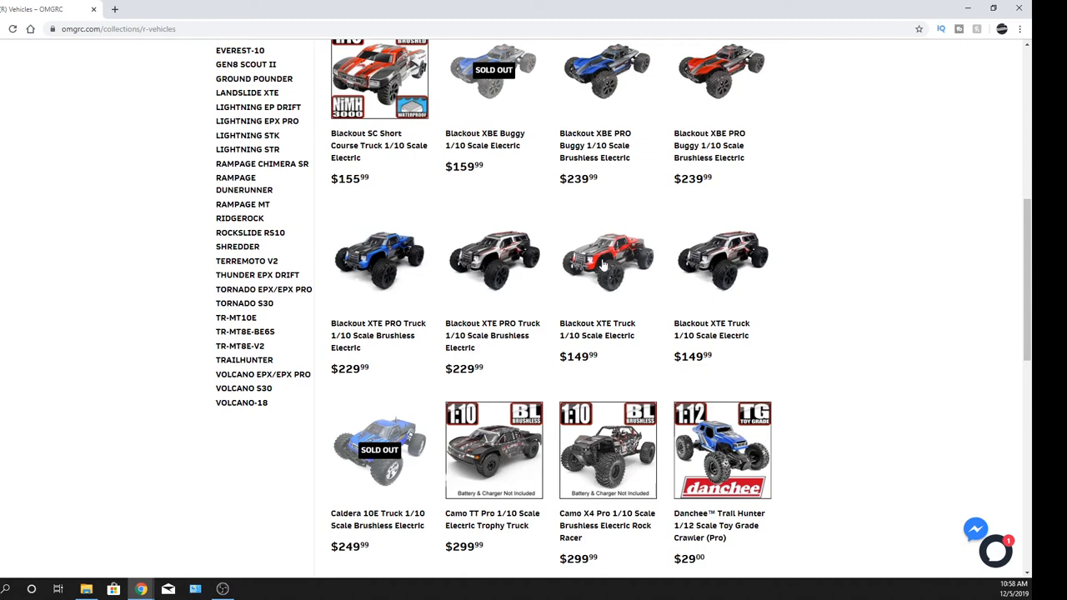
{"action": "mouse_move", "coordinate": [603, 265]}
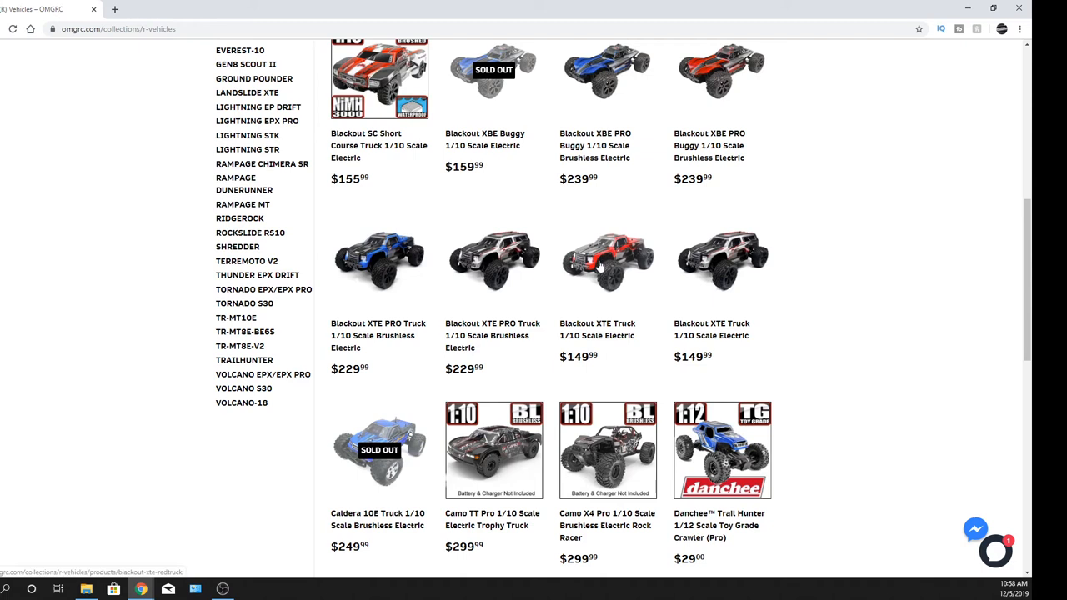
{"action": "left_click", "coordinate": [607, 260]}
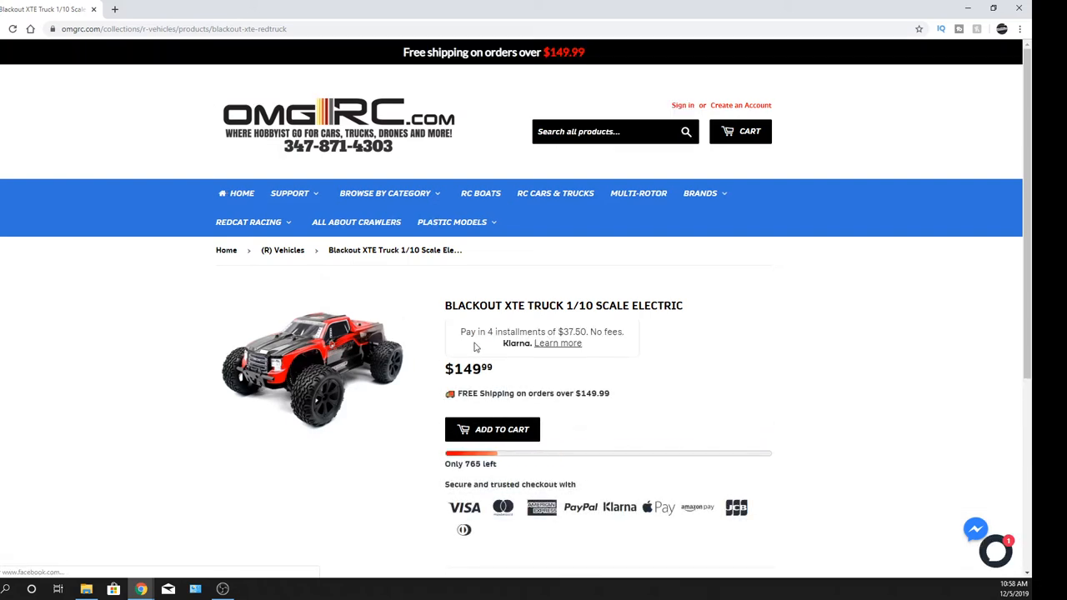
{"action": "mouse_move", "coordinate": [503, 347]}
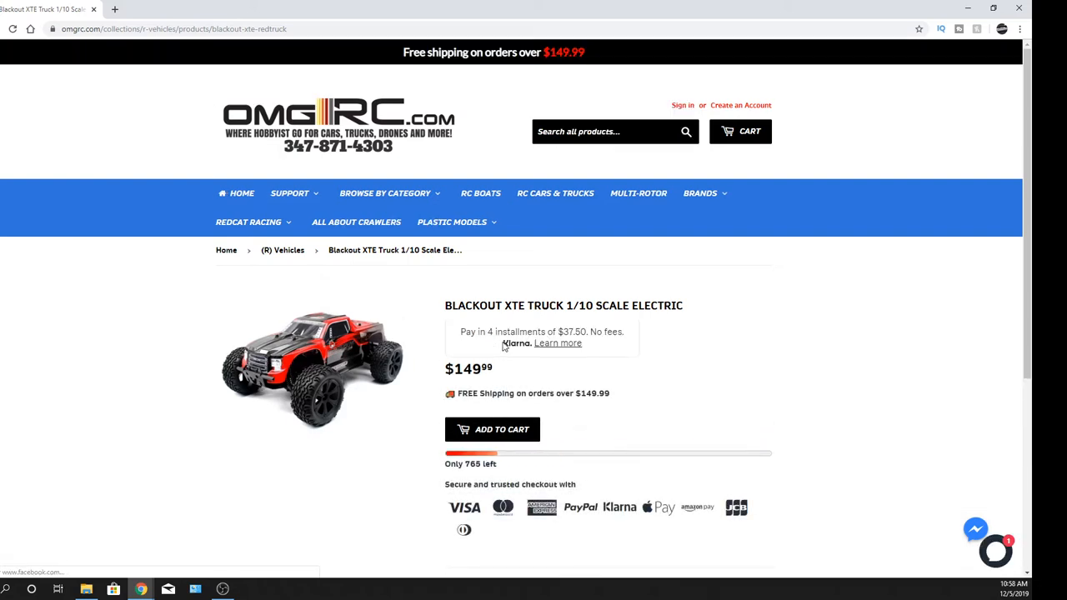
{"action": "mouse_move", "coordinate": [540, 358]}
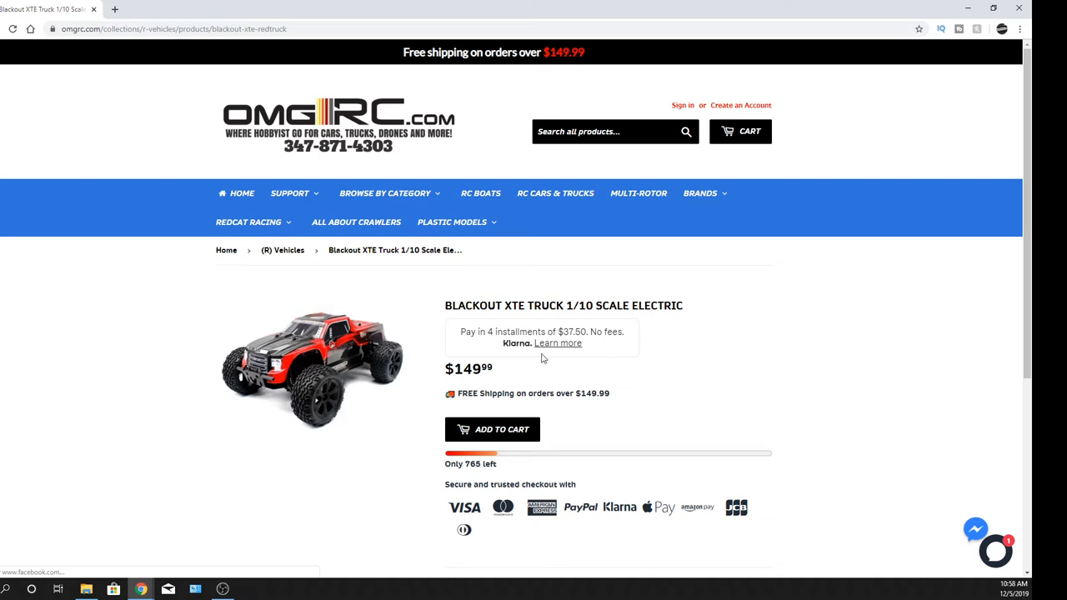
{"action": "left_click", "coordinate": [557, 344]}
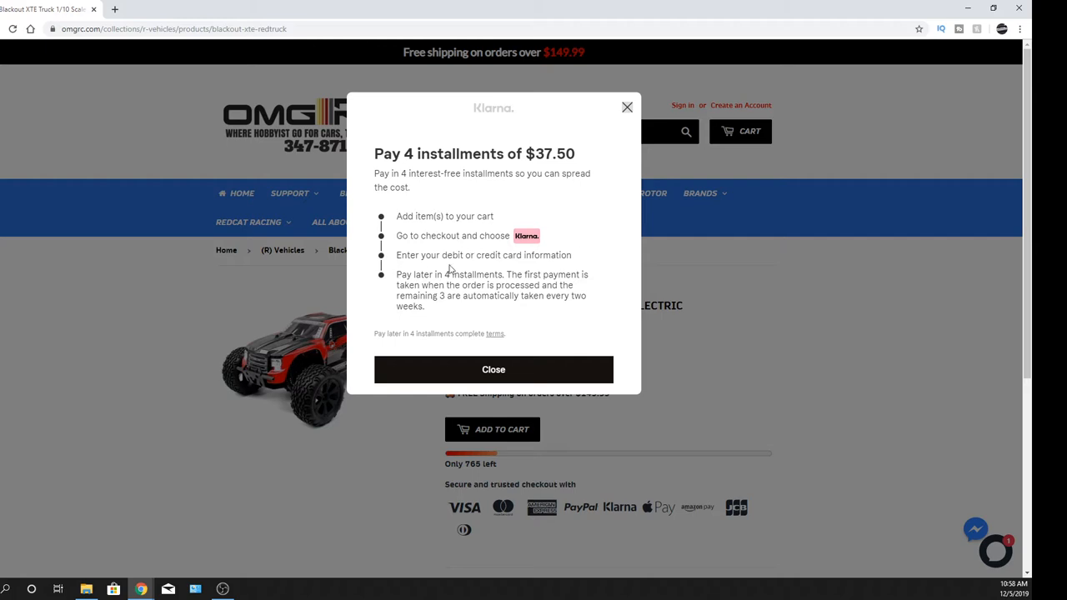
{"action": "mouse_move", "coordinate": [403, 287]}
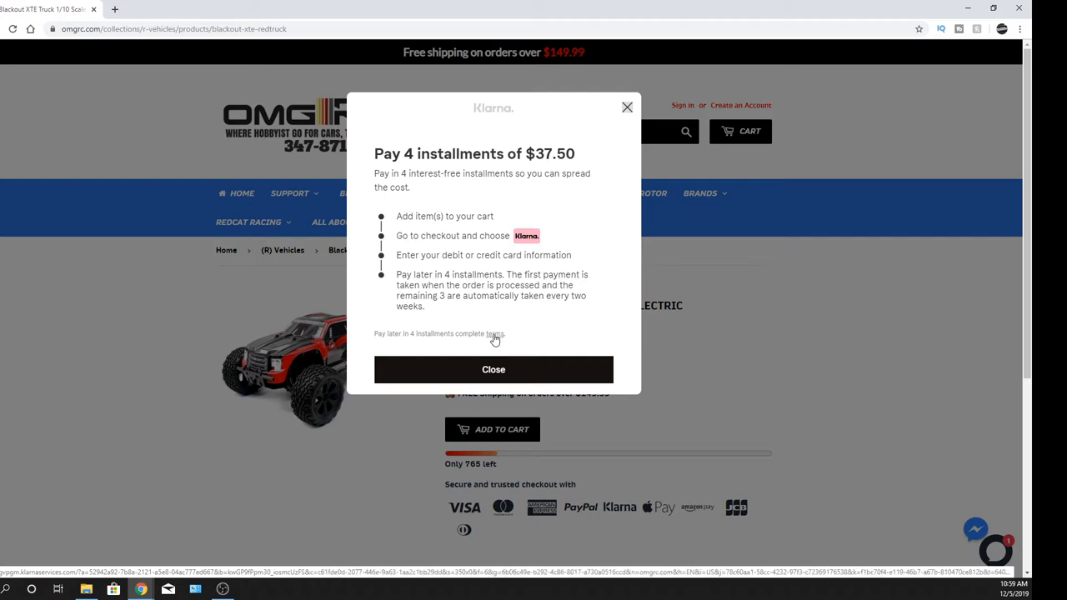
{"action": "mouse_move", "coordinate": [606, 199]}
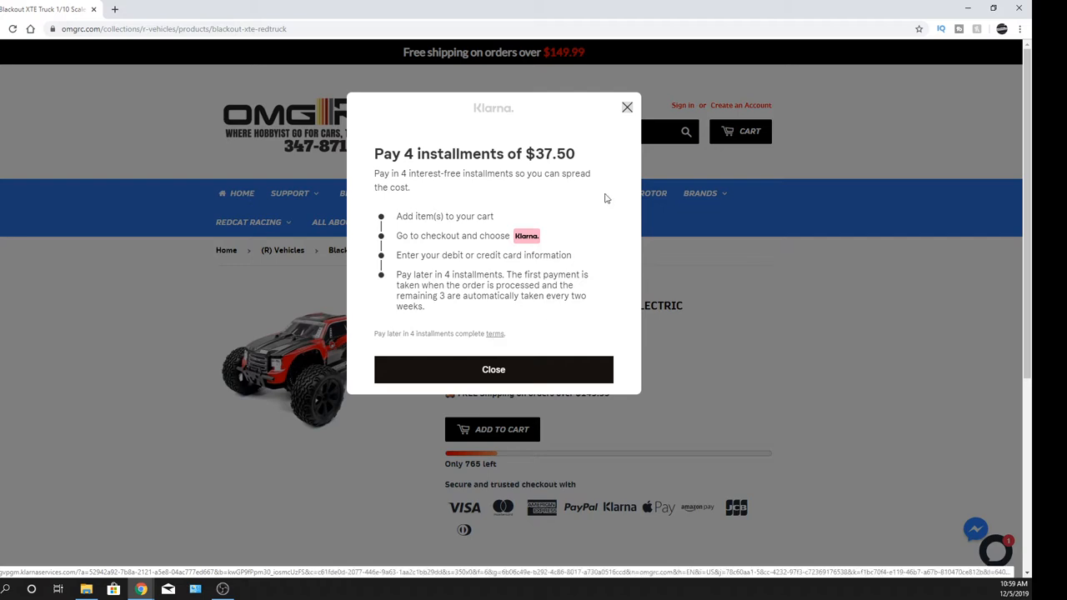
{"action": "left_click", "coordinate": [493, 370]}
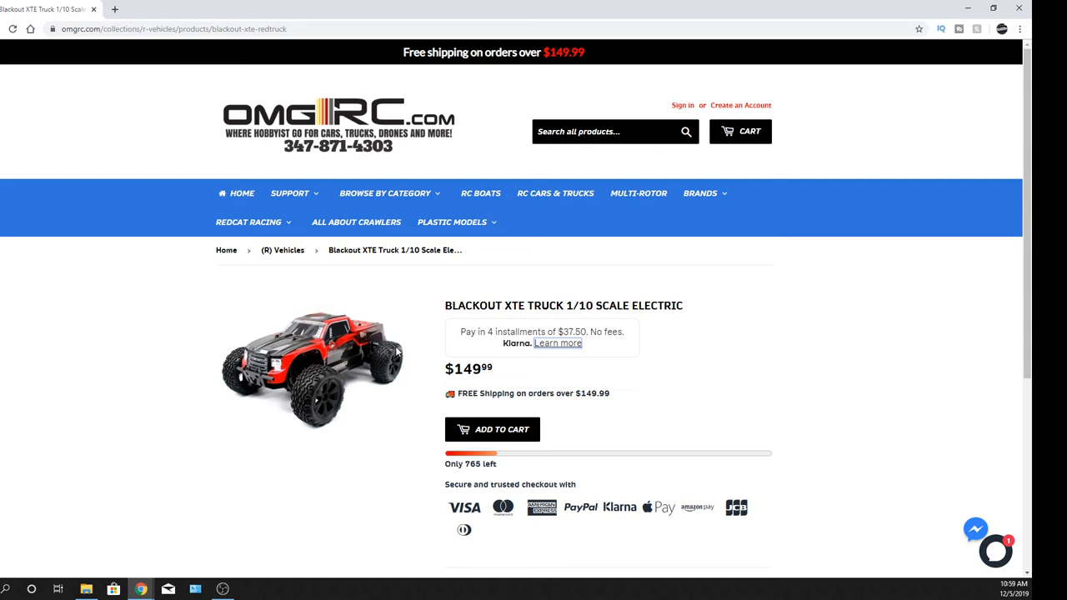
{"action": "mouse_move", "coordinate": [476, 360]}
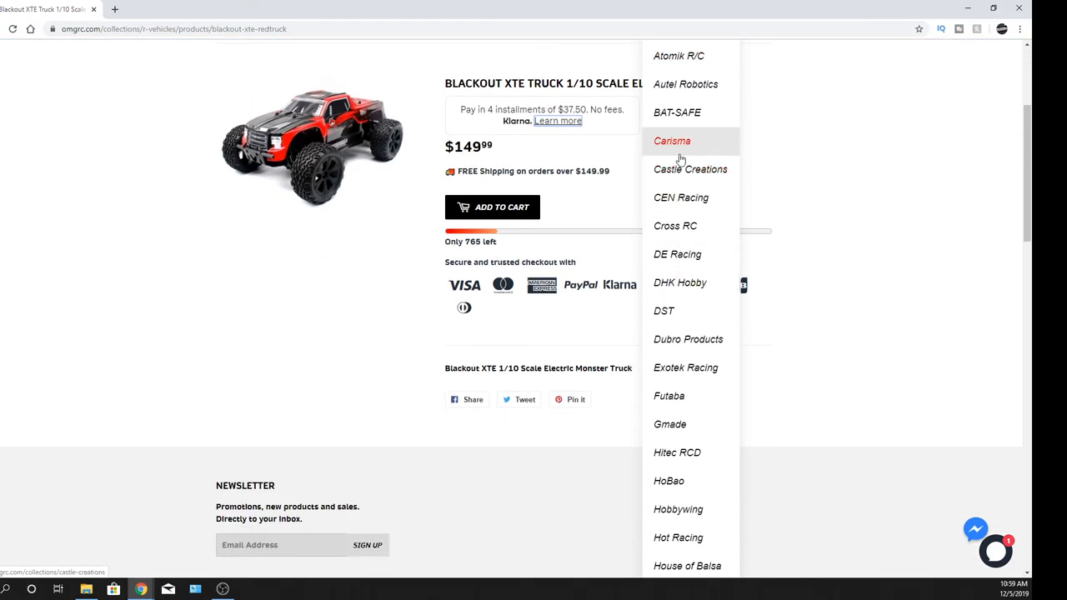
Go to the Tamiya brand collection from the Brands menu.
{"action": "scroll", "scroll_direction": "down", "scroll_amount": 3}
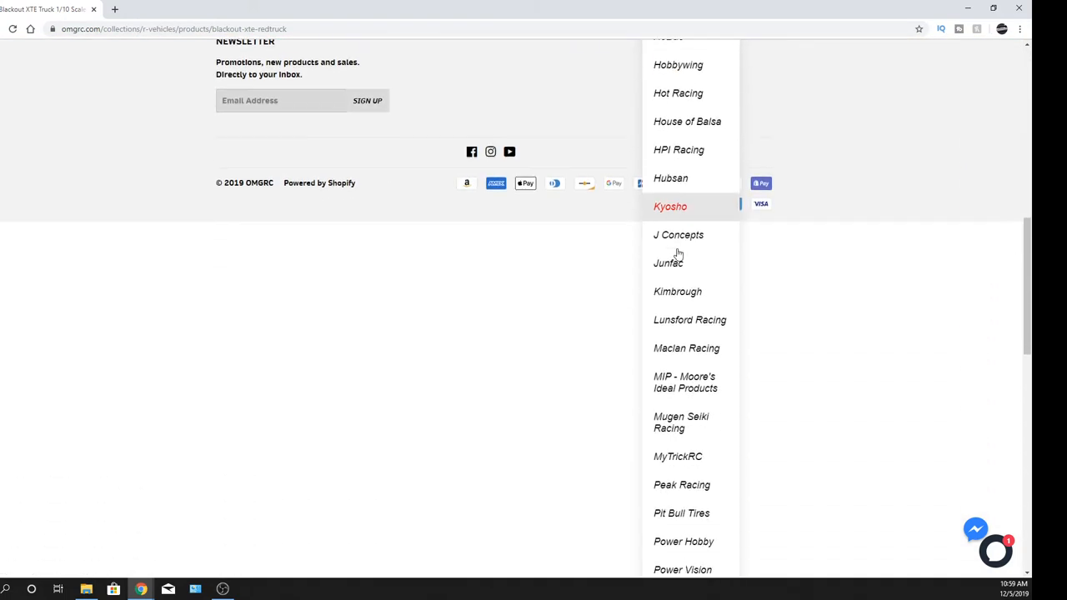
{"action": "scroll", "scroll_direction": "down", "scroll_amount": 3}
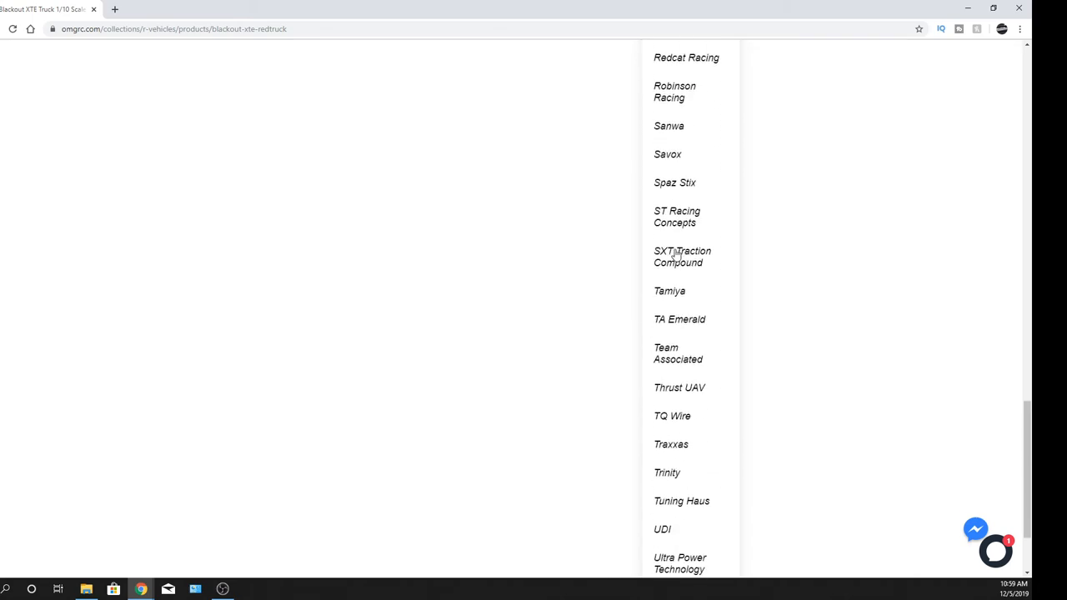
{"action": "left_click", "coordinate": [670, 290]}
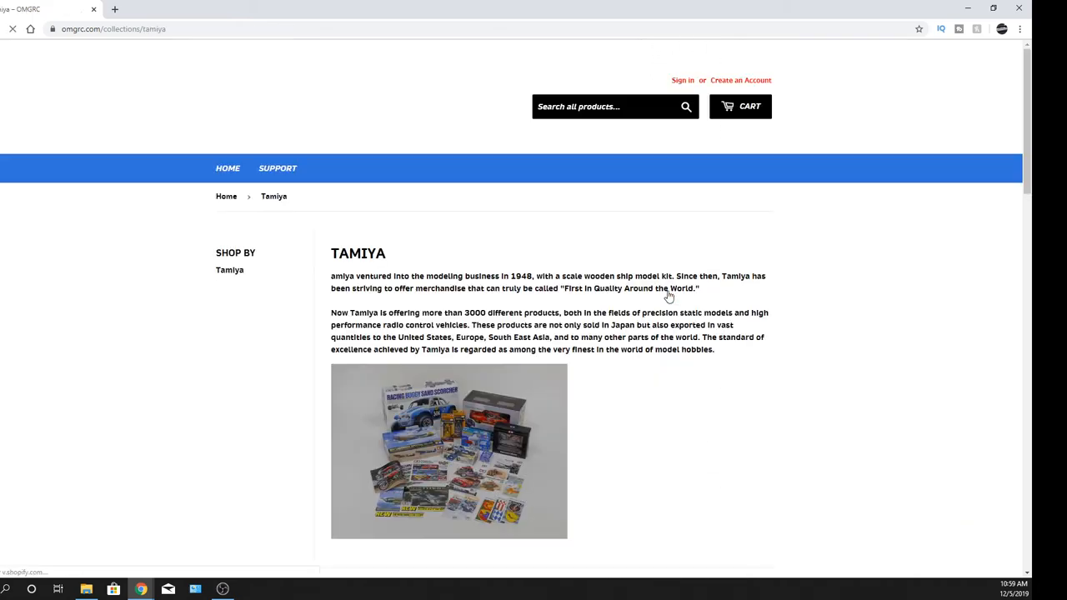
Locate and go to the 1/12 Ducati 1199 Panigale S product page ($52.80).
{"action": "scroll", "scroll_direction": "down", "scroll_amount": 3}
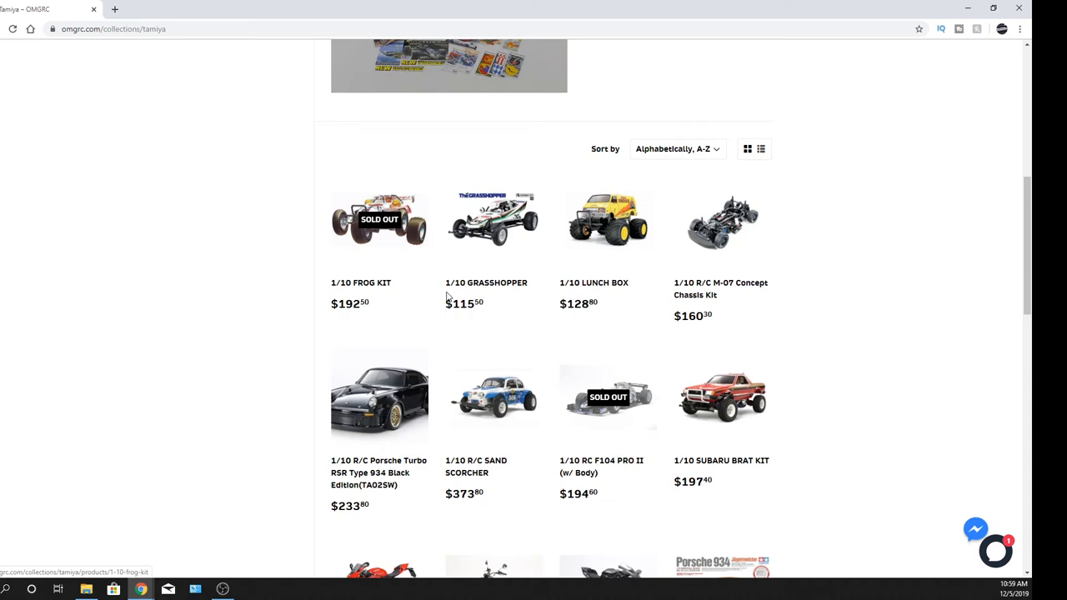
{"action": "mouse_move", "coordinate": [463, 303]}
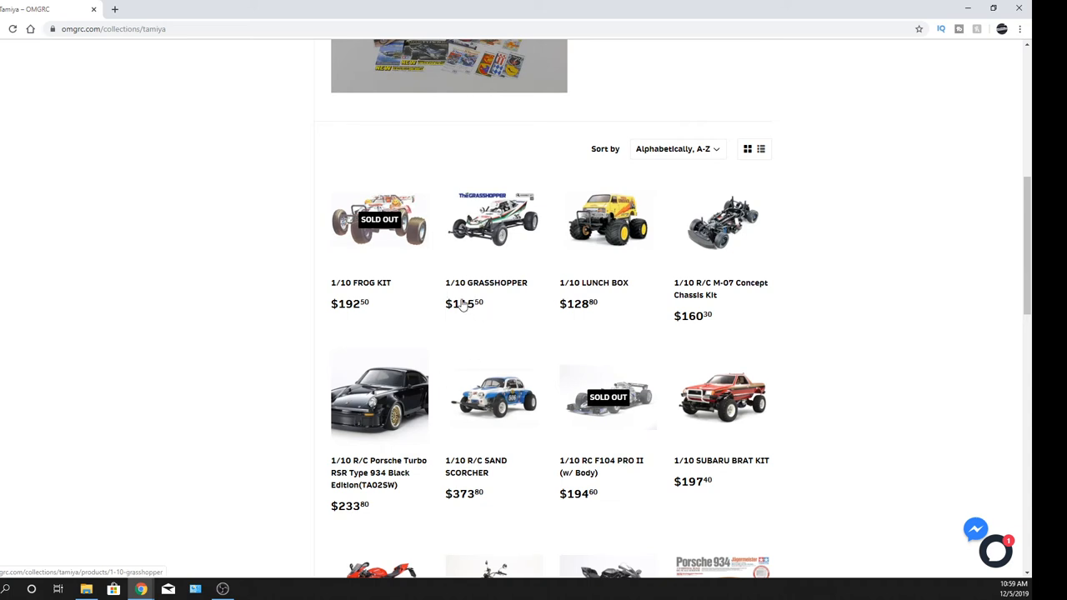
{"action": "scroll", "scroll_direction": "down", "scroll_amount": 3}
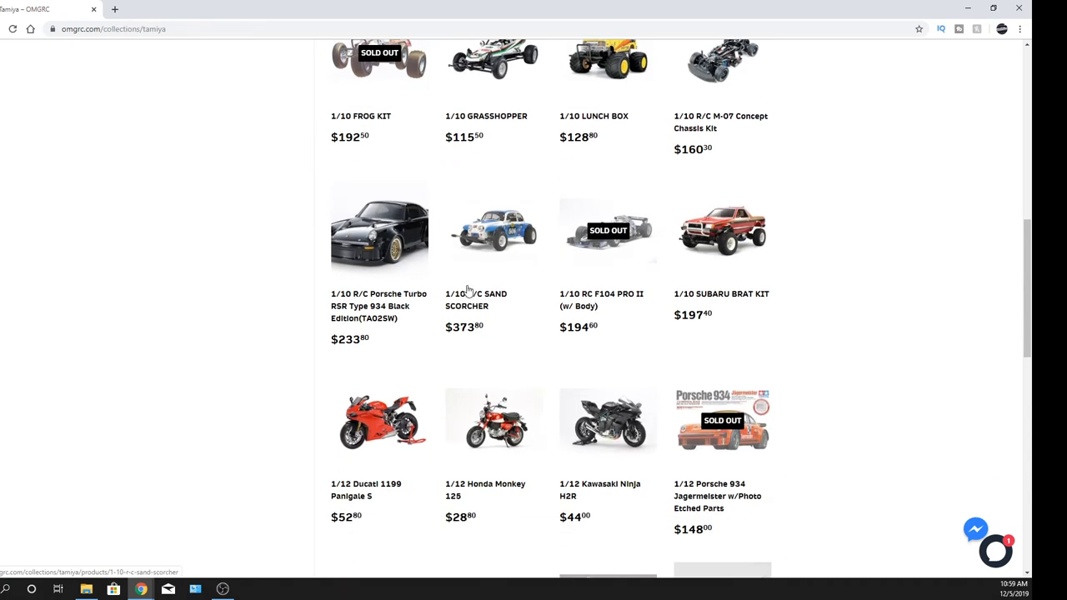
{"action": "scroll", "scroll_direction": "down", "scroll_amount": 3}
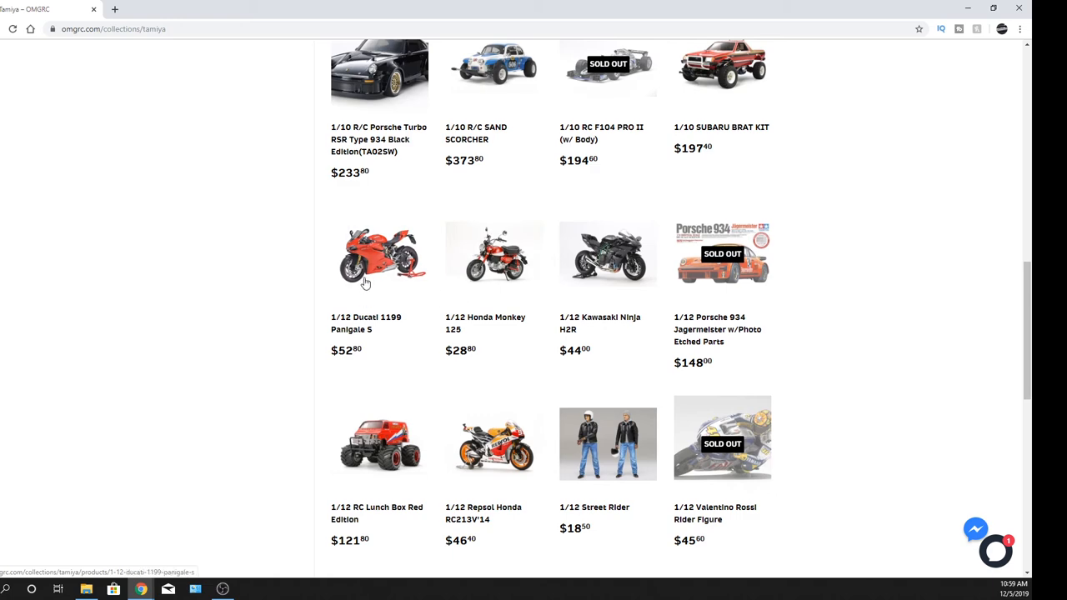
{"action": "left_click", "coordinate": [380, 253]}
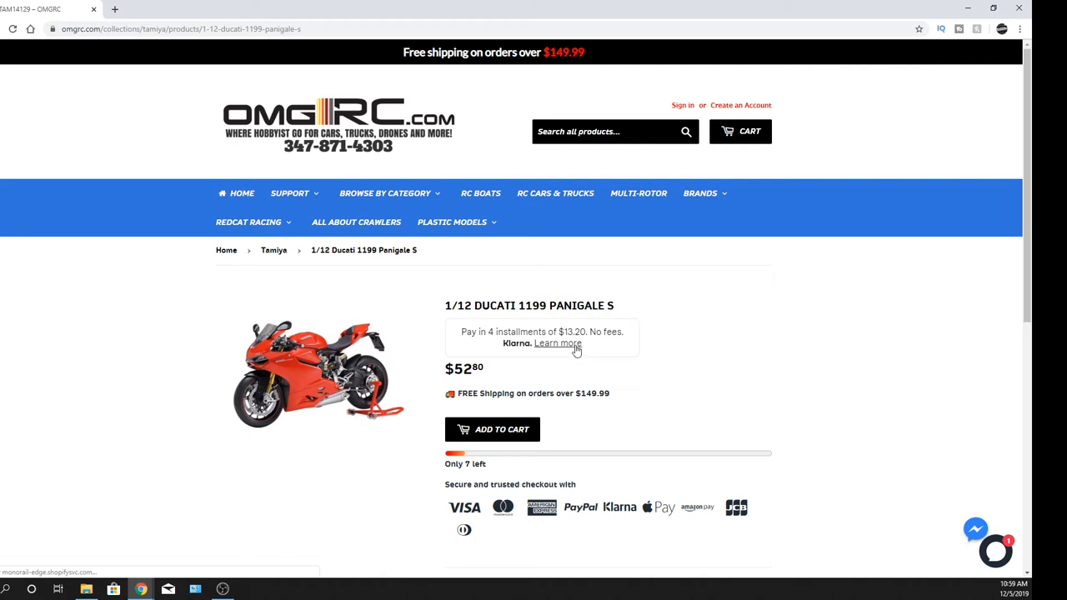
{"action": "mouse_move", "coordinate": [611, 350]}
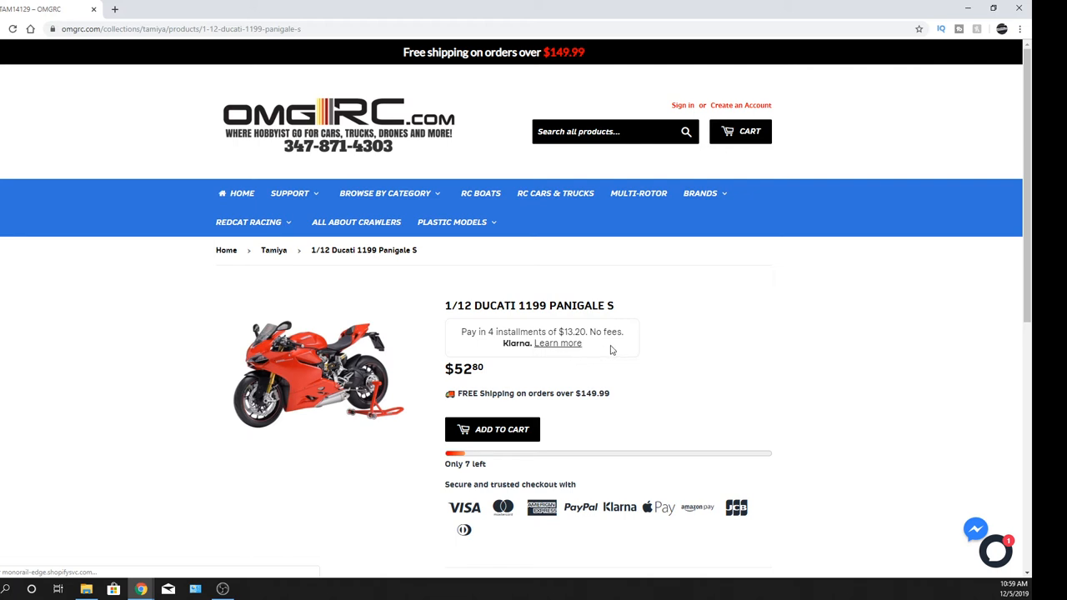
{"action": "mouse_move", "coordinate": [627, 370]}
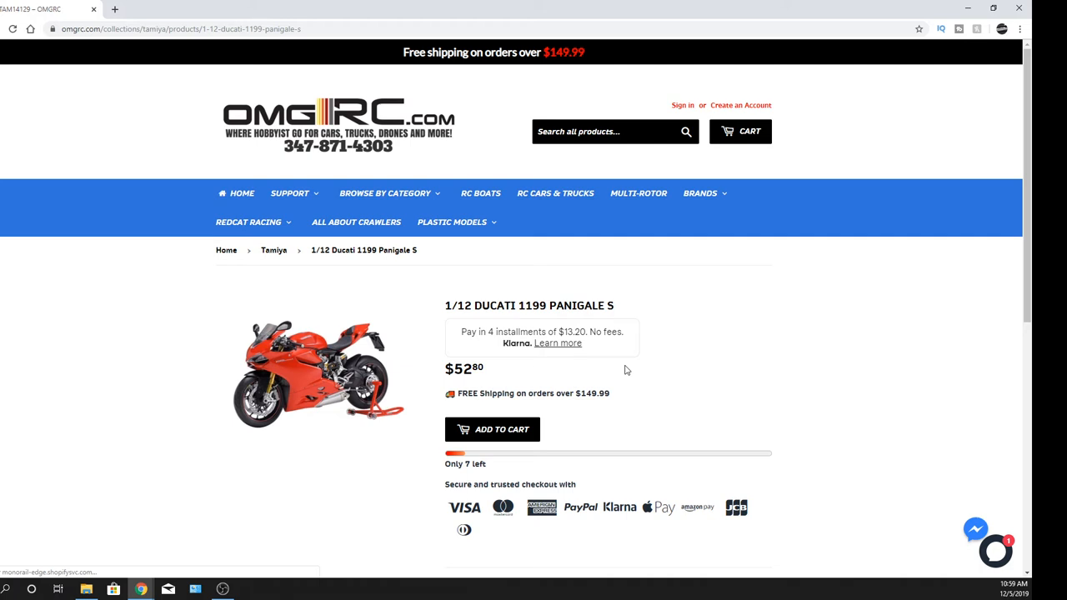
{"action": "mouse_move", "coordinate": [370, 280]}
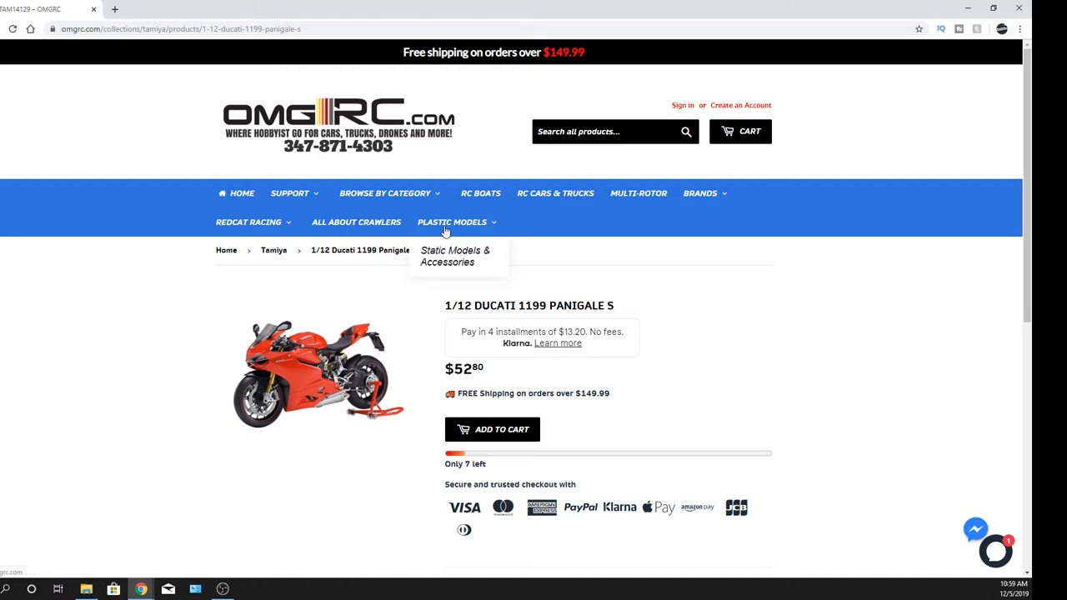
{"action": "mouse_move", "coordinate": [187, 356]}
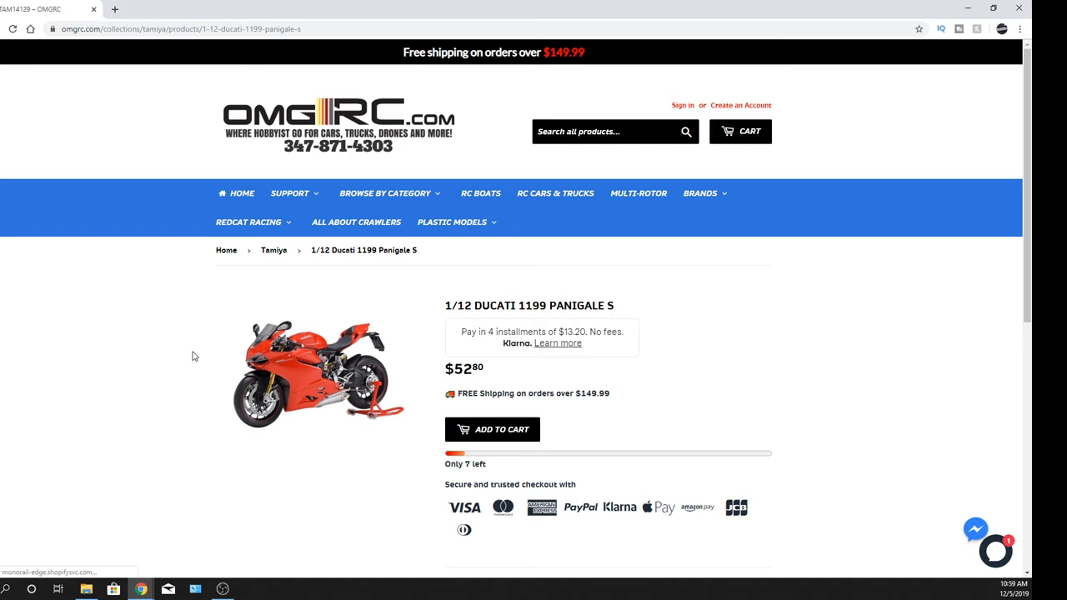
{"action": "mouse_move", "coordinate": [196, 355]}
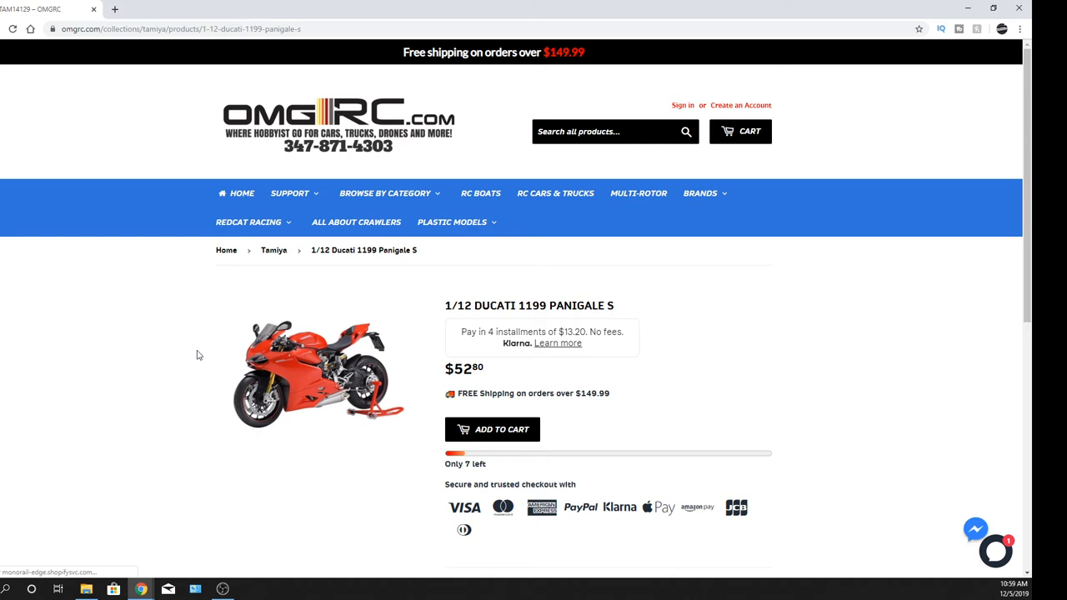
{"action": "mouse_move", "coordinate": [309, 360]}
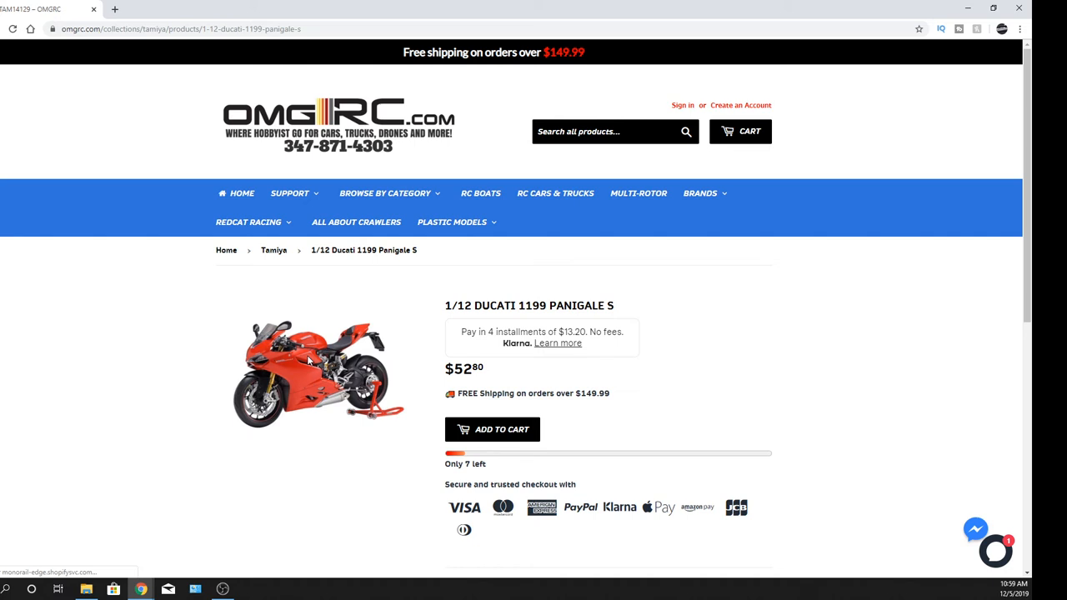
{"action": "mouse_move", "coordinate": [435, 298]}
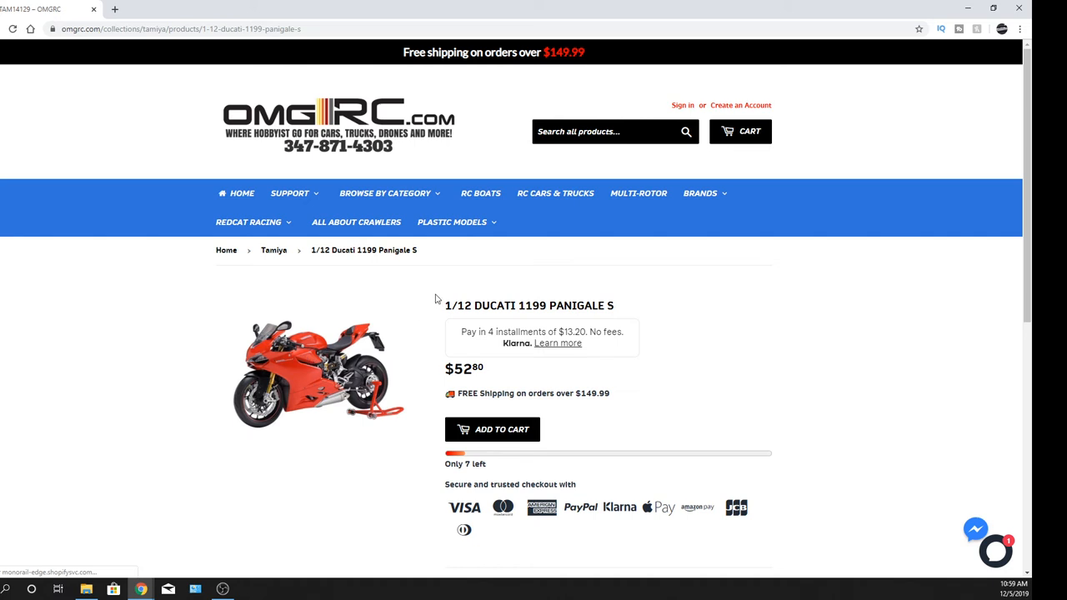
Bring up the Brands list, starting with HoBao, over the Ducati page.
{"action": "left_click", "coordinate": [700, 194]}
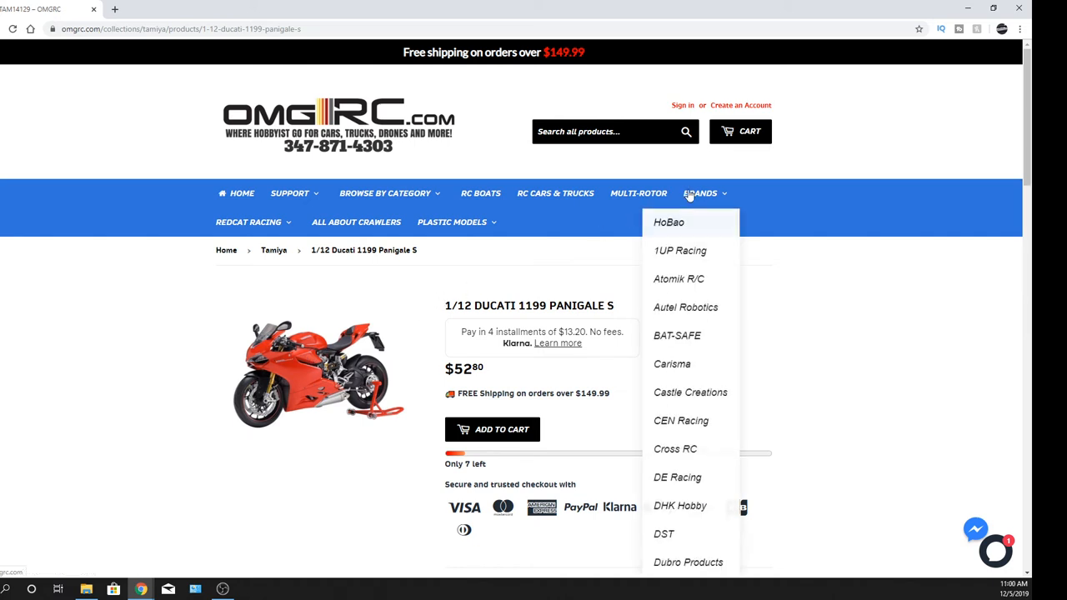
{"action": "mouse_move", "coordinate": [359, 286]}
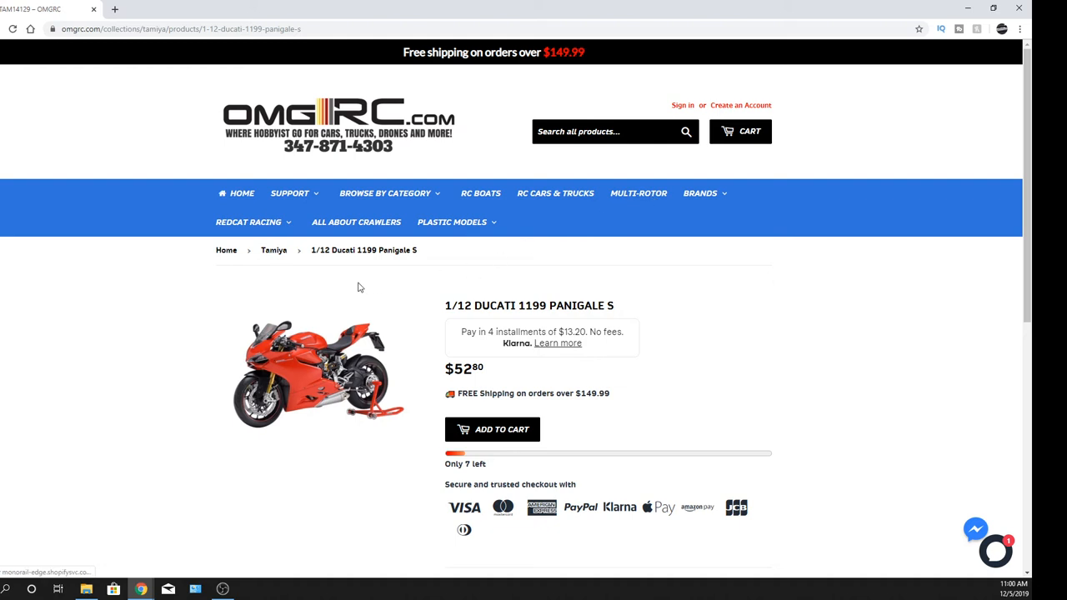
{"action": "mouse_move", "coordinate": [304, 291]}
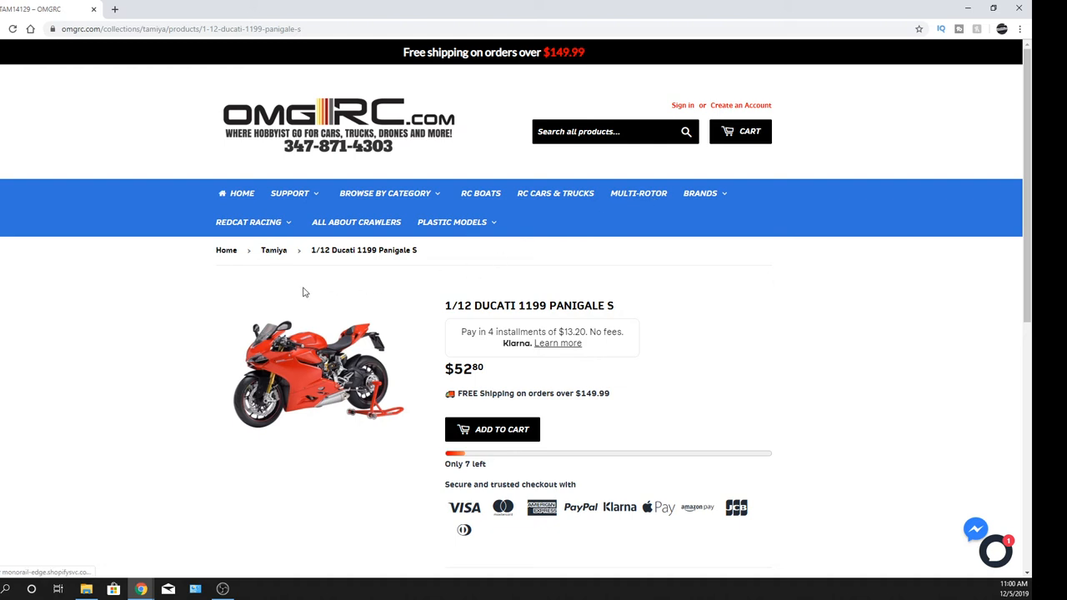
{"action": "mouse_move", "coordinate": [200, 340]}
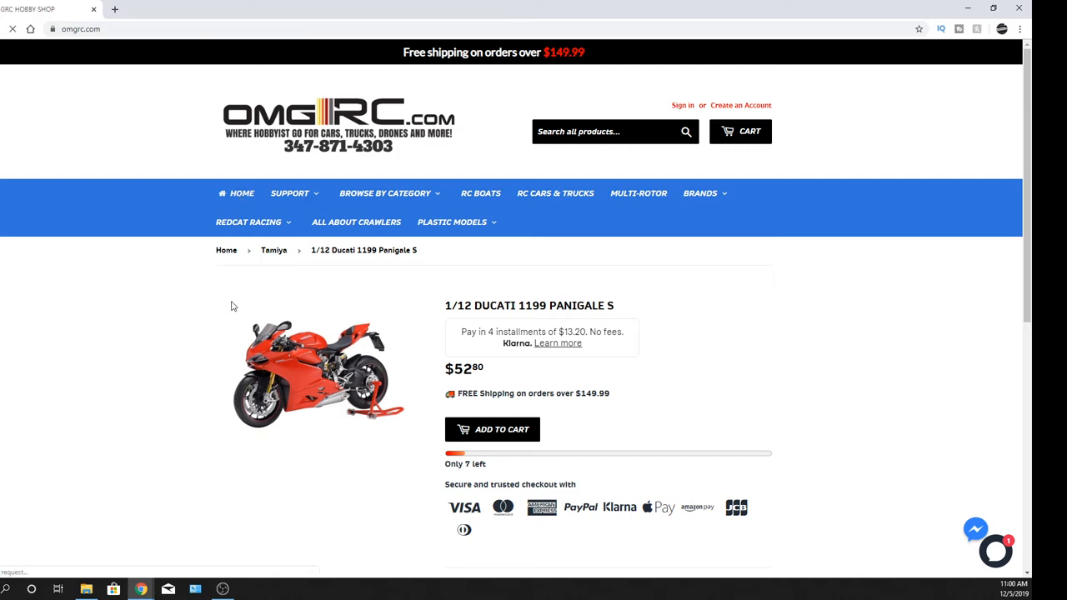
From the home page's RC Cars & Trucks grid, go to the Fazer Mk2 1970 Chevelle SS 454 LS6 page ($229.99).
{"action": "scroll", "scroll_direction": "down", "scroll_amount": 3}
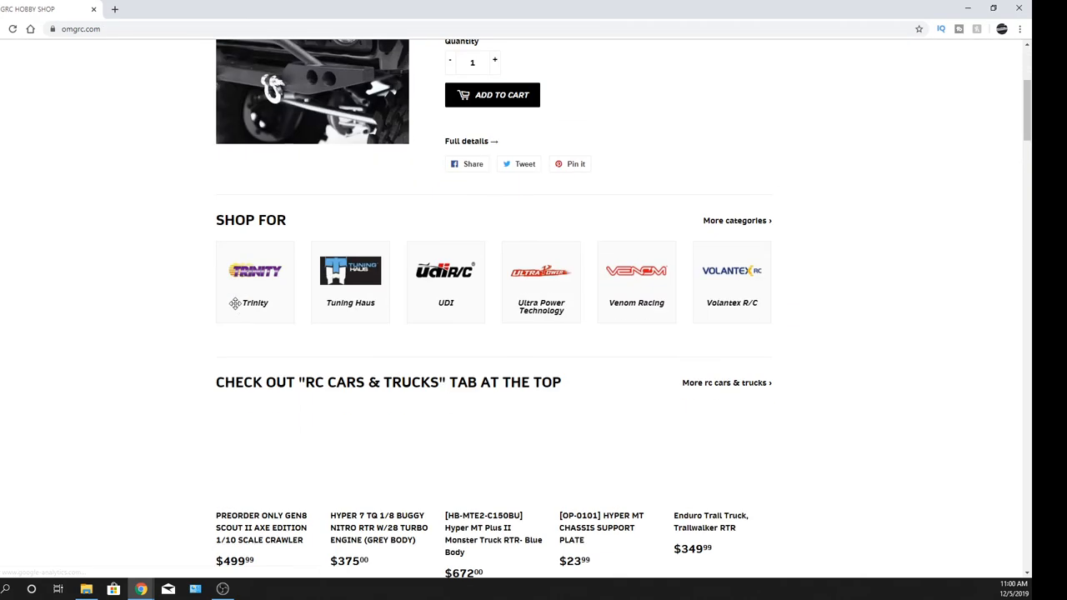
{"action": "scroll", "scroll_direction": "up", "scroll_amount": 3}
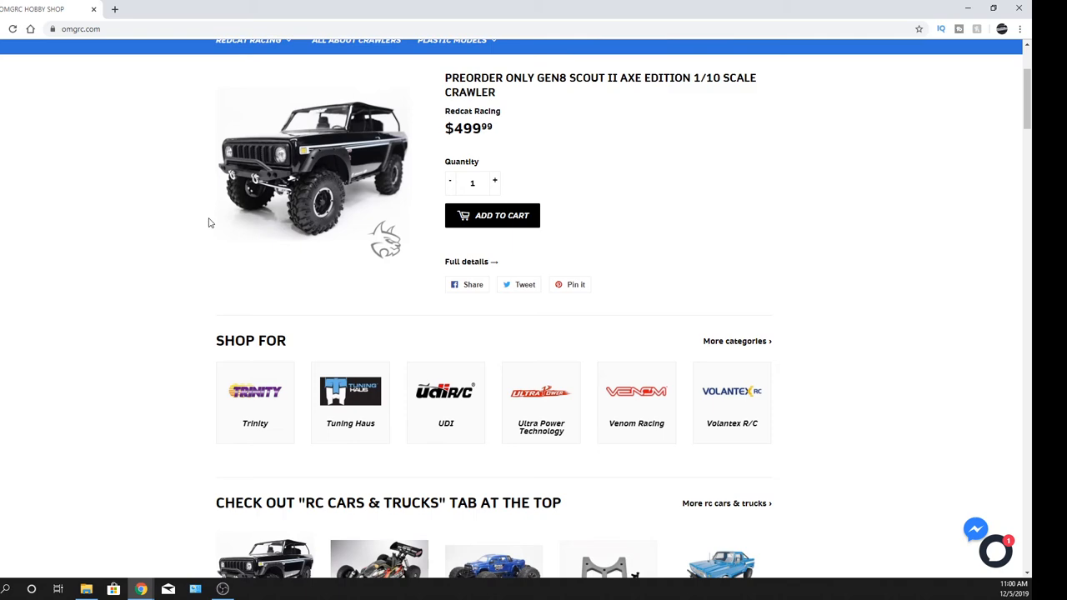
{"action": "scroll", "scroll_direction": "down", "scroll_amount": 3}
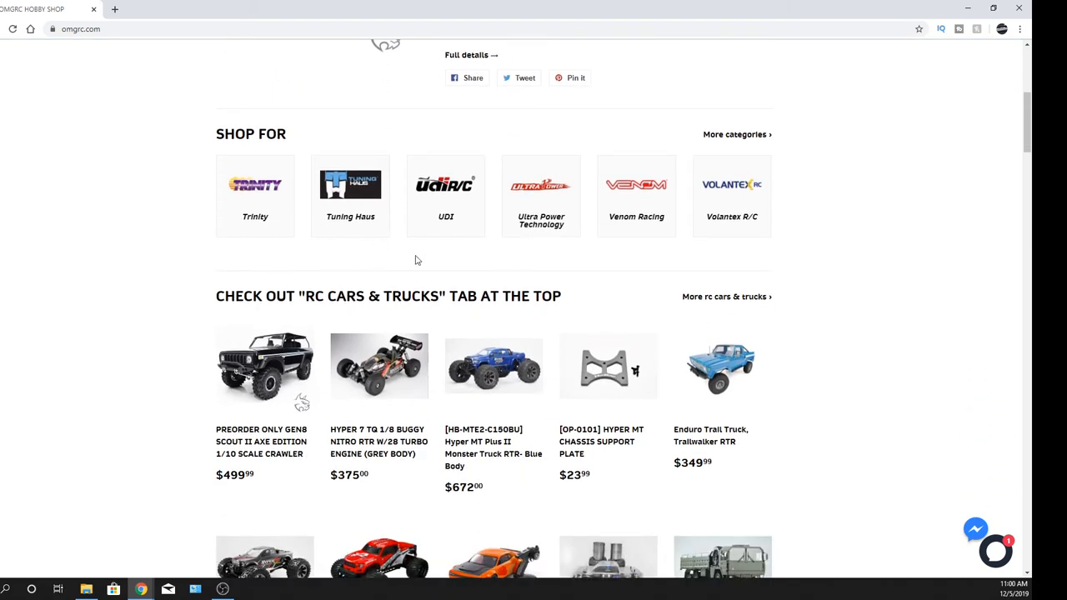
{"action": "scroll", "scroll_direction": "down", "scroll_amount": 3}
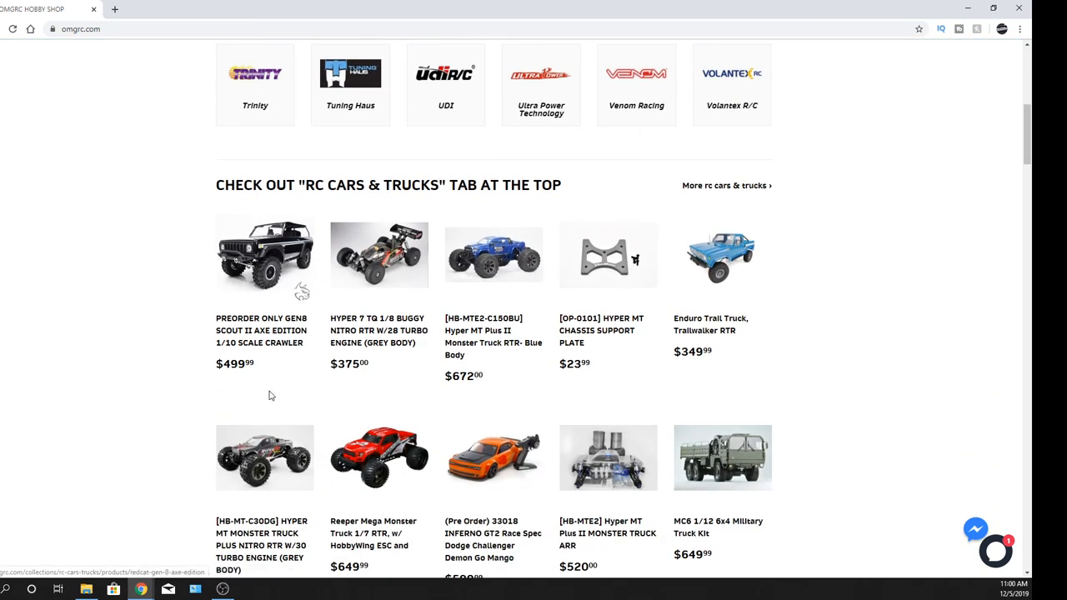
{"action": "scroll", "scroll_direction": "down", "scroll_amount": 3}
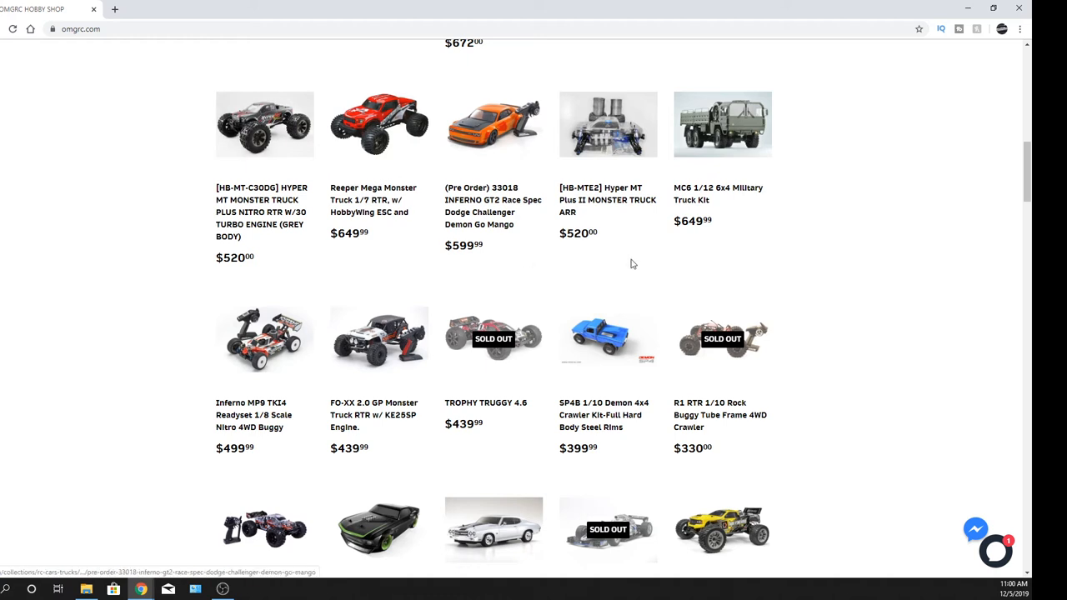
{"action": "mouse_move", "coordinate": [434, 390]}
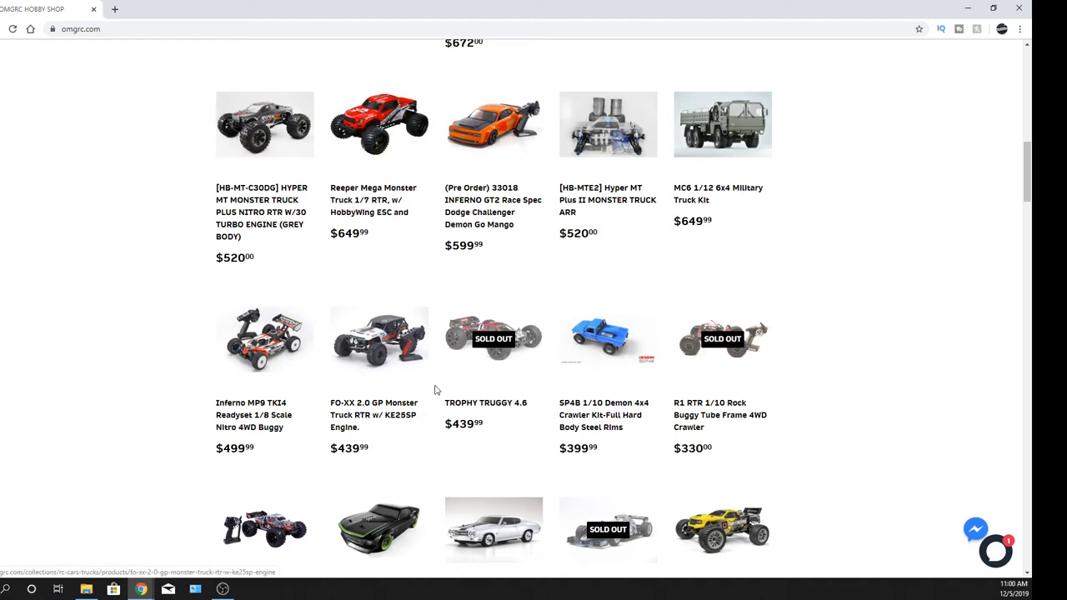
{"action": "scroll", "scroll_direction": "down", "scroll_amount": 3}
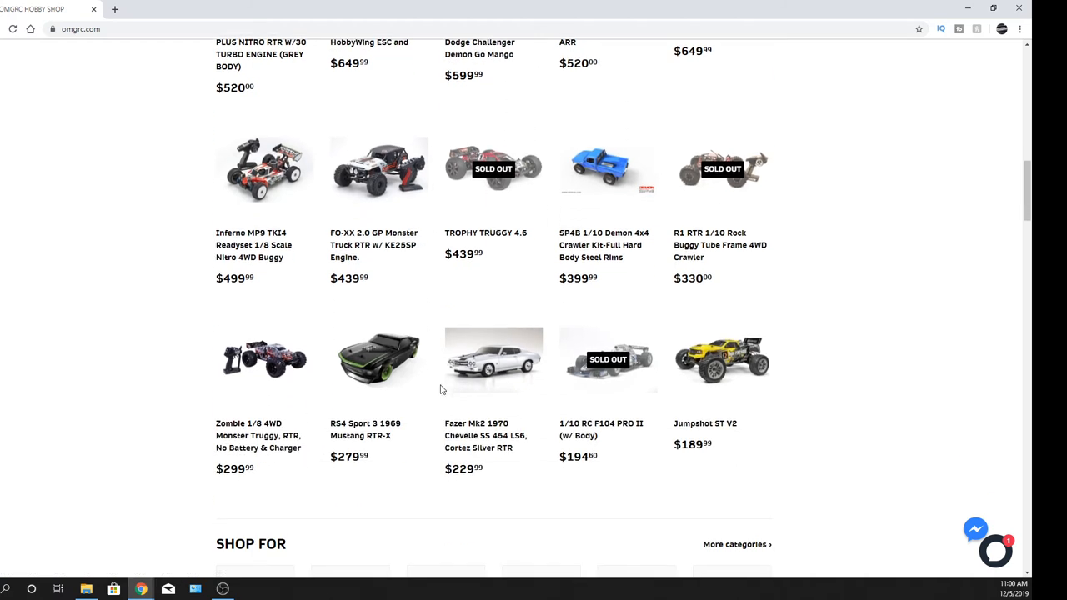
{"action": "scroll", "scroll_direction": "down", "scroll_amount": 3}
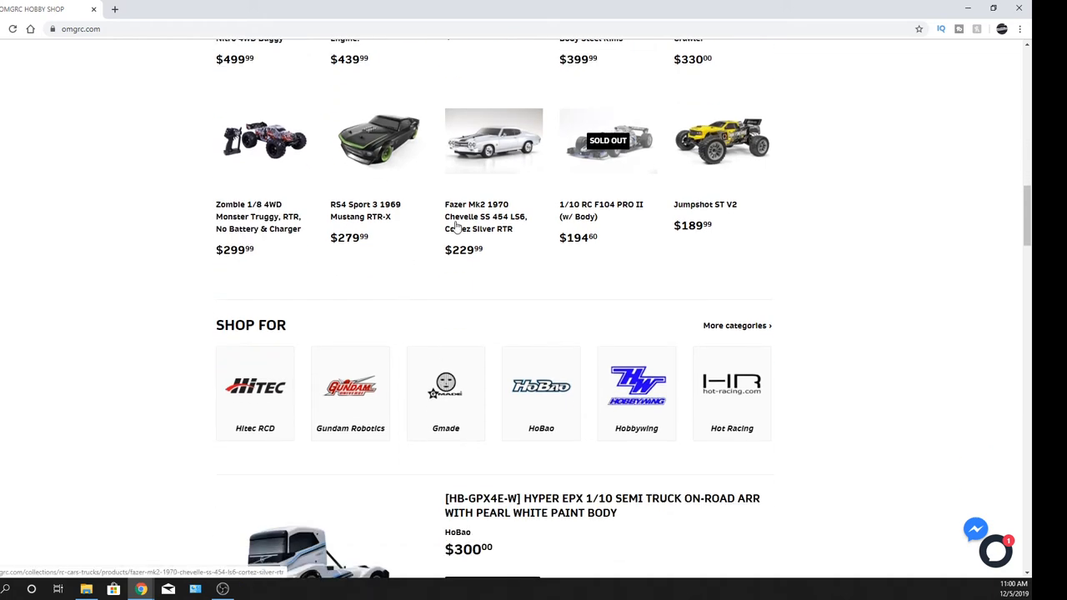
{"action": "mouse_move", "coordinate": [495, 167]}
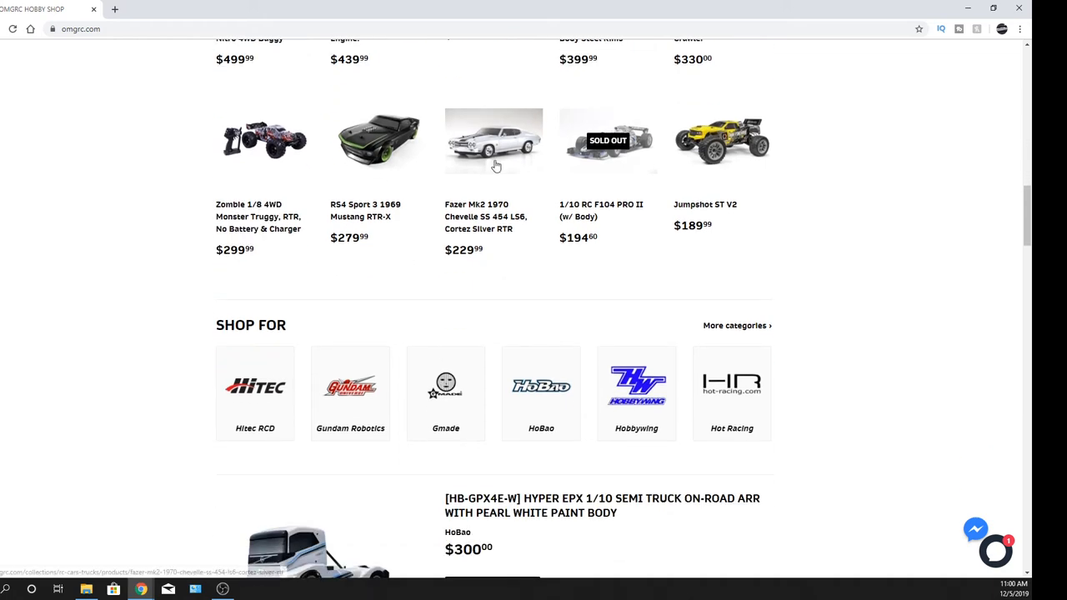
{"action": "left_click", "coordinate": [493, 142]}
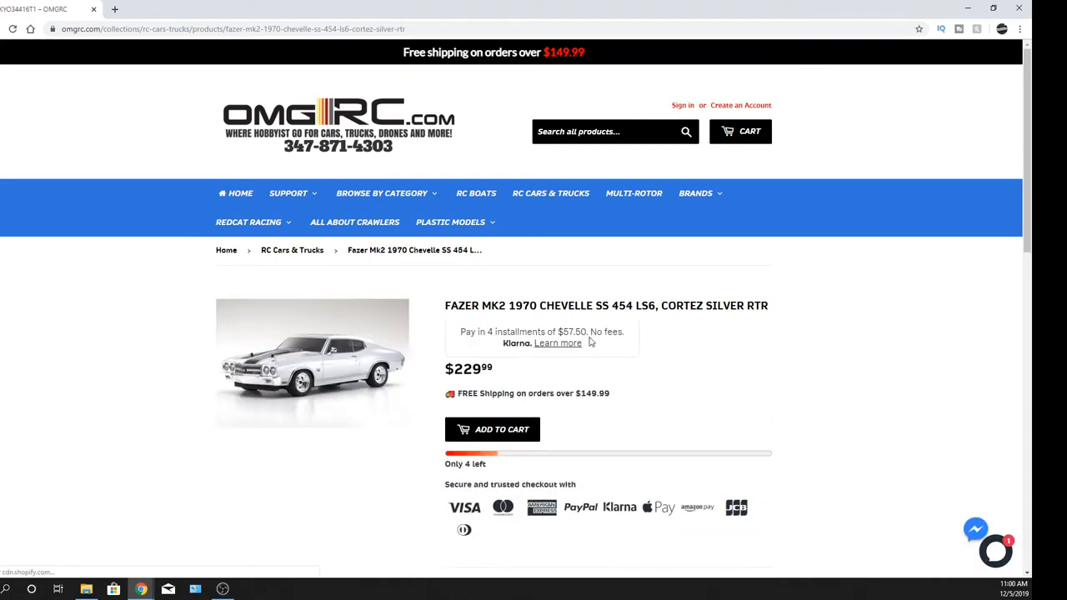
{"action": "mouse_move", "coordinate": [420, 355]}
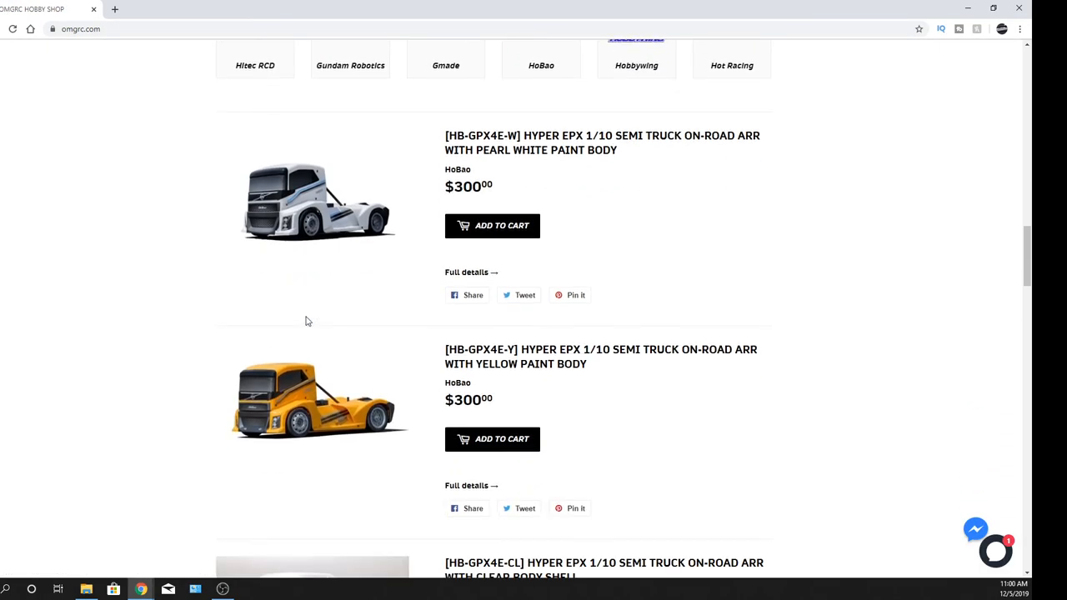
Scroll the home page to the HoBao Hyper EPX 1/10 semi truck listings ($300 and $280).
{"action": "scroll", "scroll_direction": "down", "scroll_amount": 3}
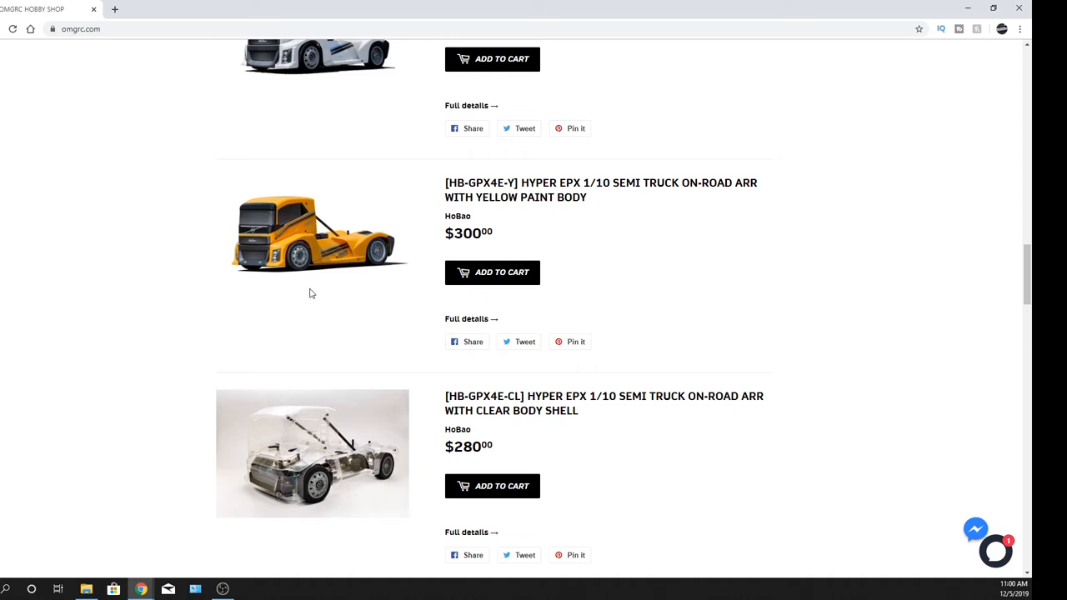
{"action": "mouse_move", "coordinate": [314, 336]}
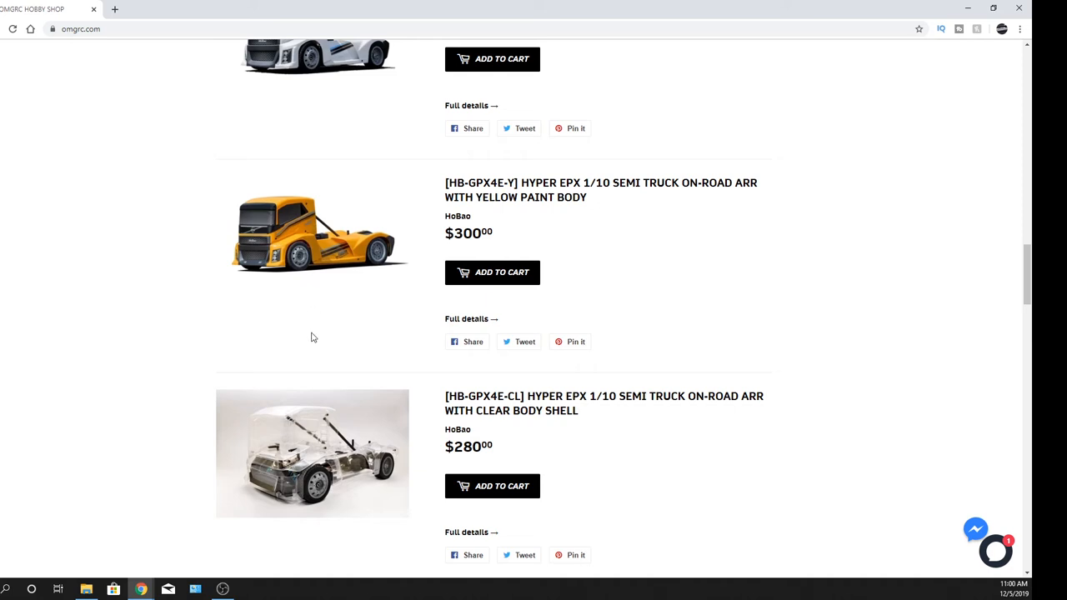
{"action": "scroll", "scroll_direction": "down", "scroll_amount": 3}
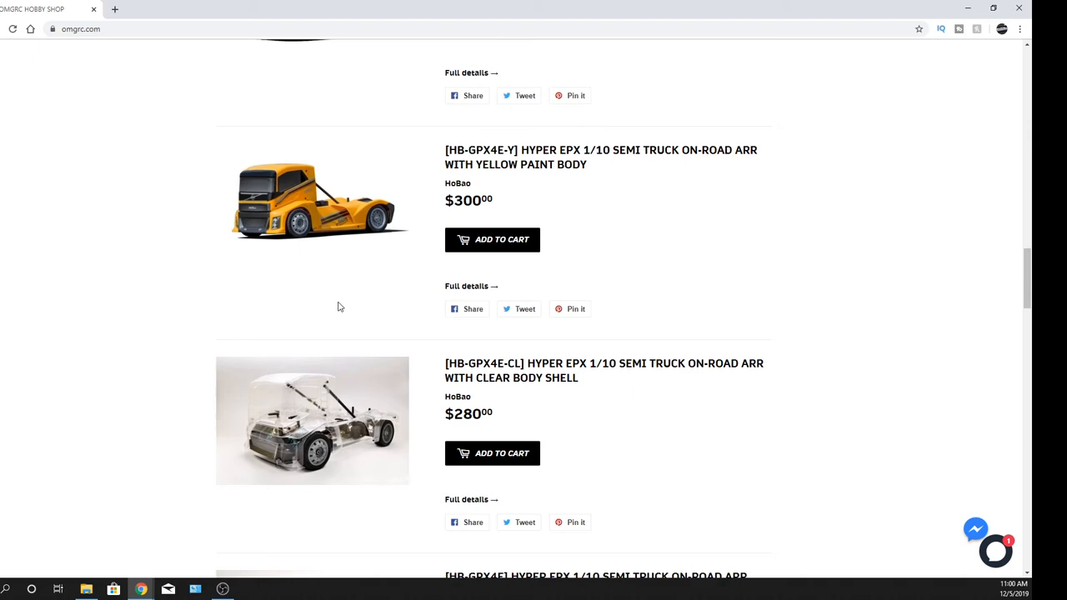
Scroll past the OMGRC Merch block and Shop For rows down to Deans, REEFS RC and ZAP Glue.
{"action": "scroll", "scroll_direction": "up", "scroll_amount": 3}
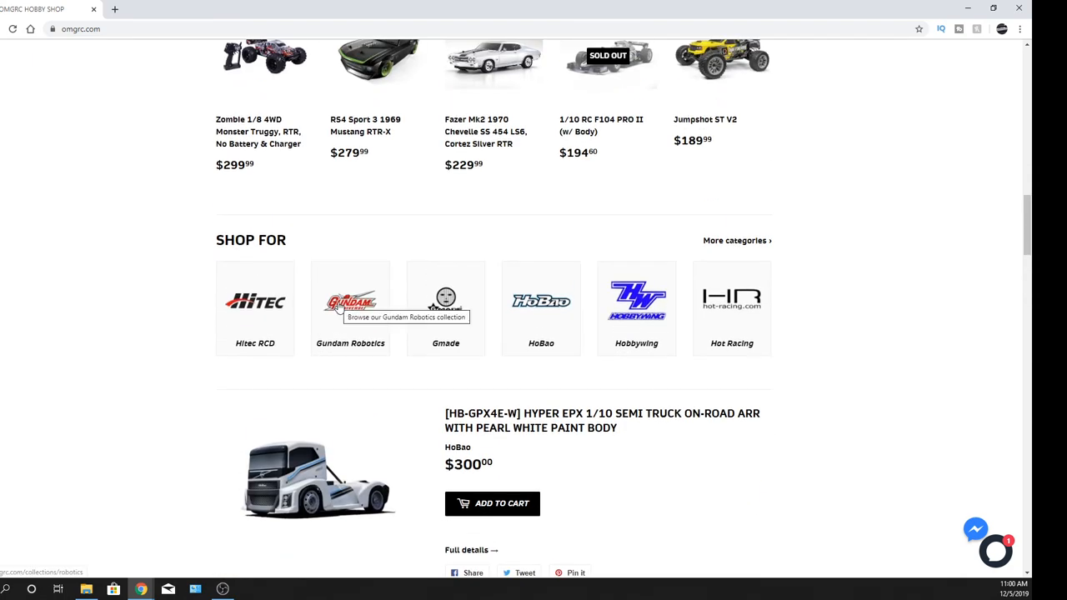
{"action": "scroll", "scroll_direction": "down", "scroll_amount": 3}
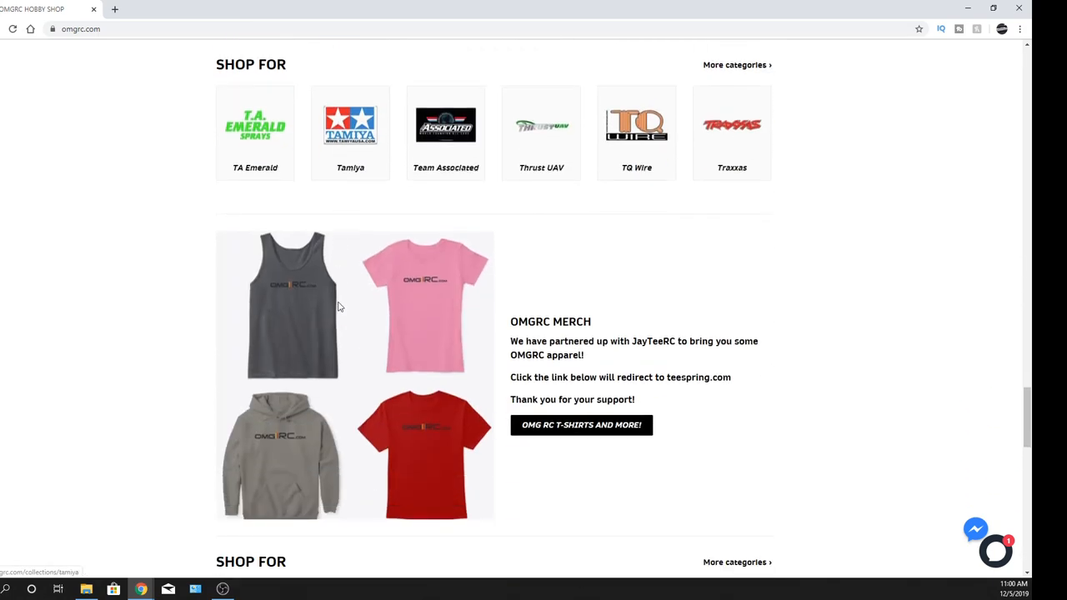
{"action": "scroll", "scroll_direction": "down", "scroll_amount": 3}
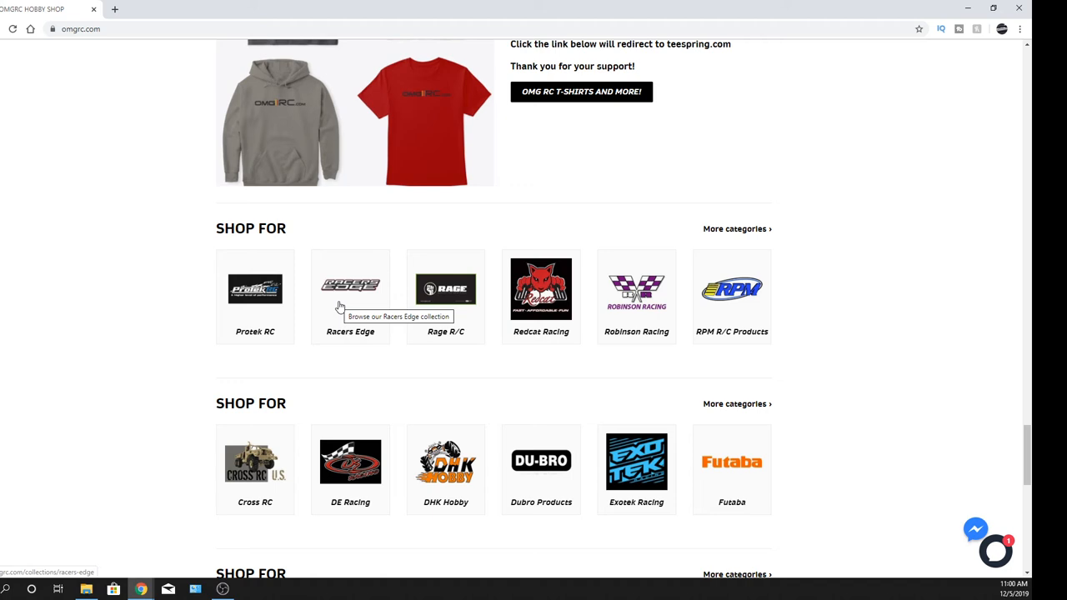
{"action": "mouse_move", "coordinate": [183, 323]}
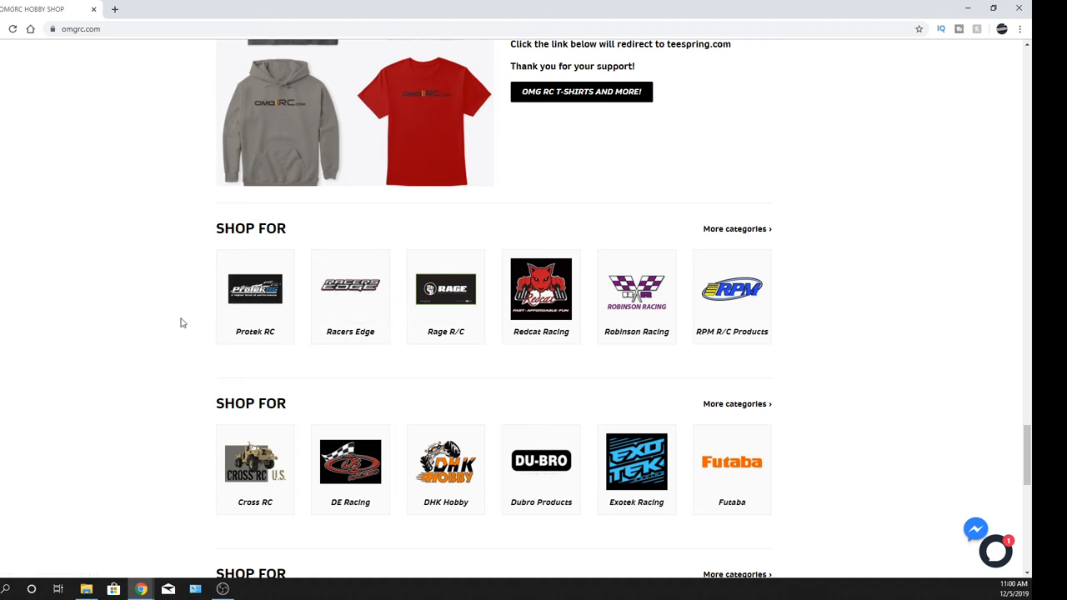
{"action": "scroll", "scroll_direction": "down", "scroll_amount": 3}
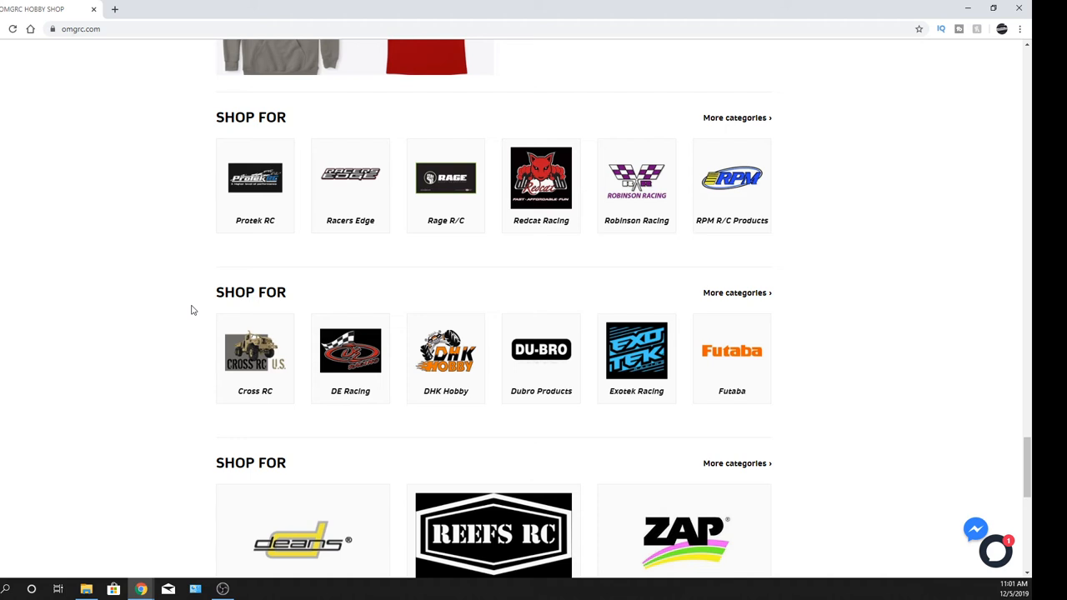
{"action": "mouse_move", "coordinate": [178, 340]}
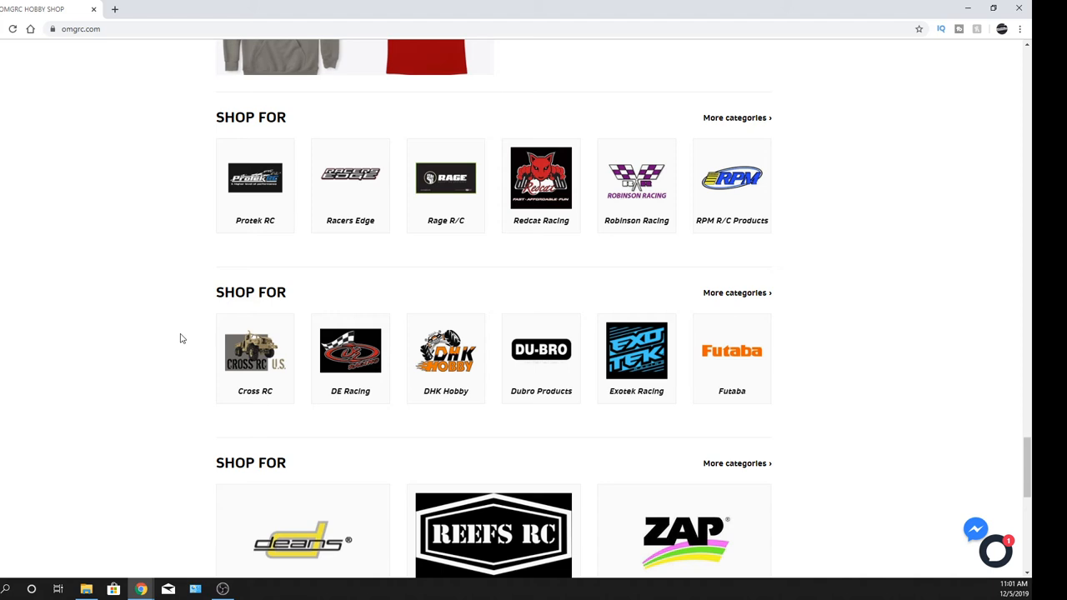
{"action": "mouse_move", "coordinate": [176, 344]}
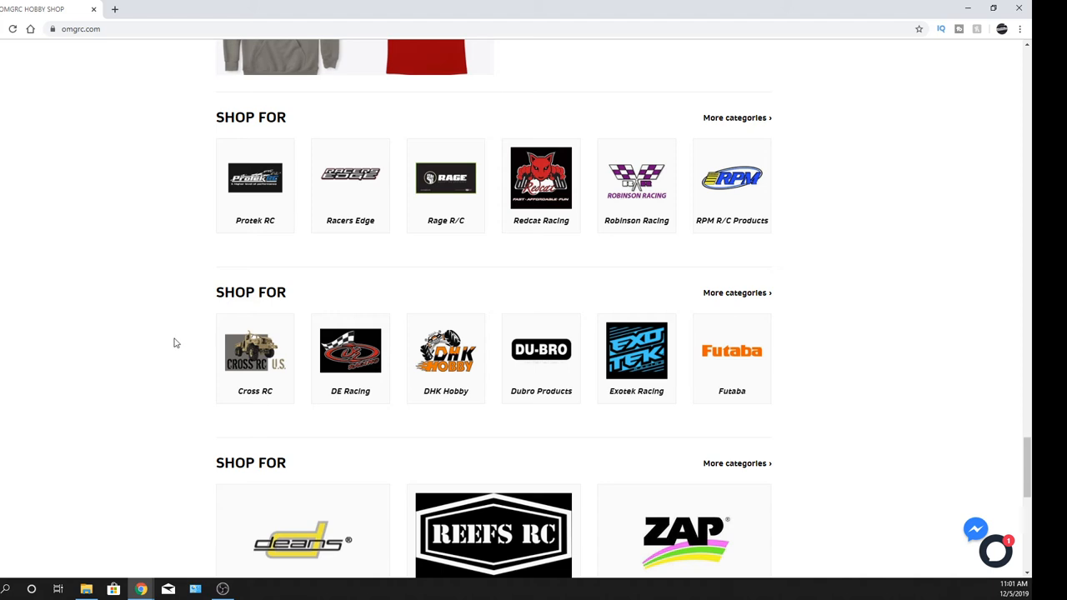
{"action": "scroll", "scroll_direction": "down", "scroll_amount": 3}
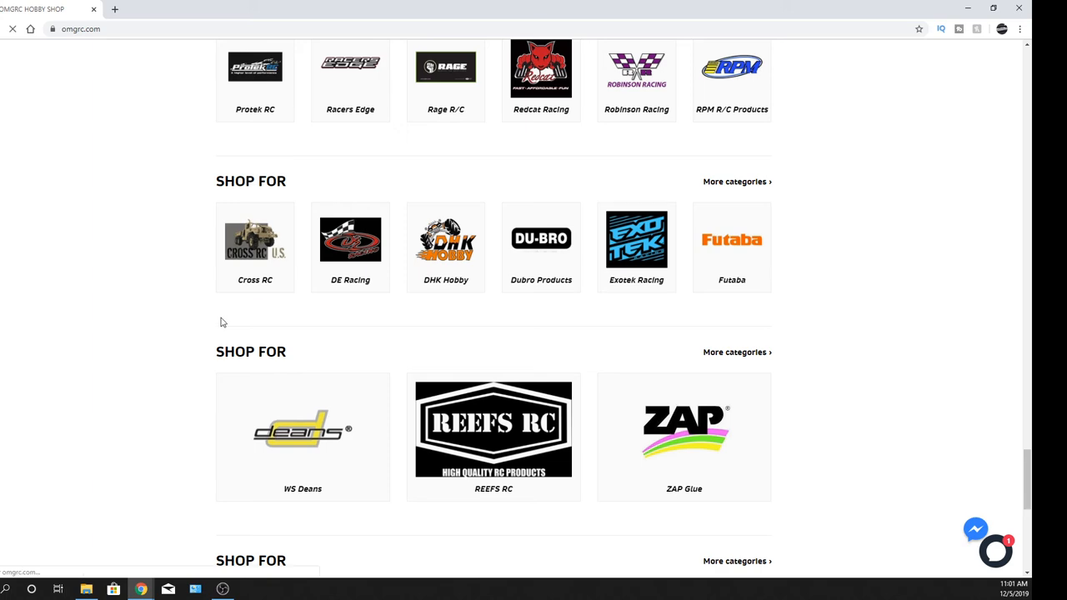
Go to the Cross RC collection and look through its brand history and parts listings.
{"action": "left_click", "coordinate": [253, 240]}
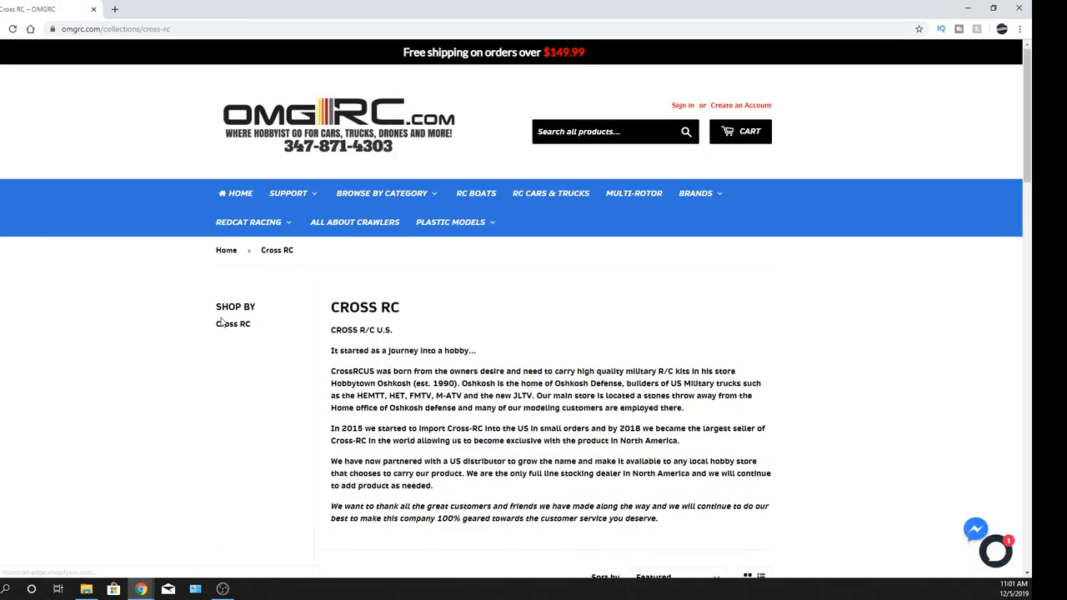
{"action": "scroll", "scroll_direction": "down", "scroll_amount": 3}
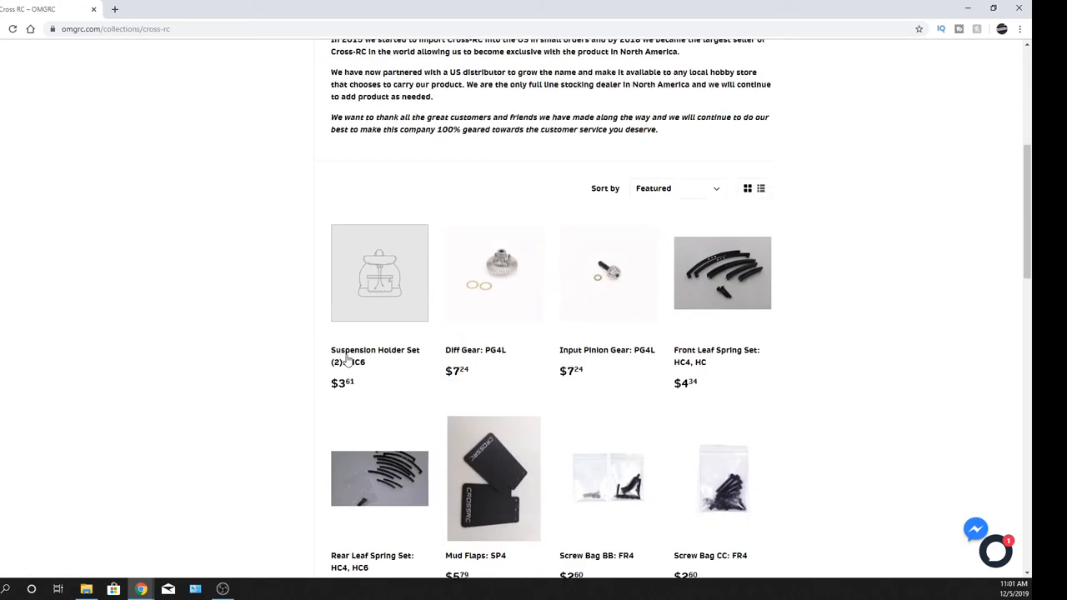
{"action": "scroll", "scroll_direction": "down", "scroll_amount": 3}
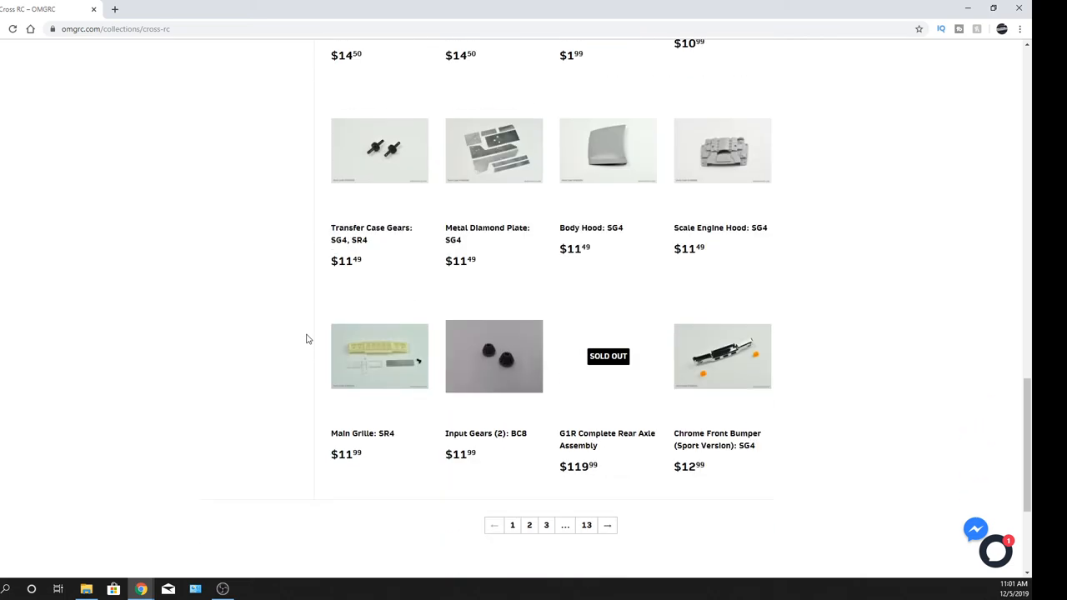
{"action": "scroll", "scroll_direction": "up", "scroll_amount": 3}
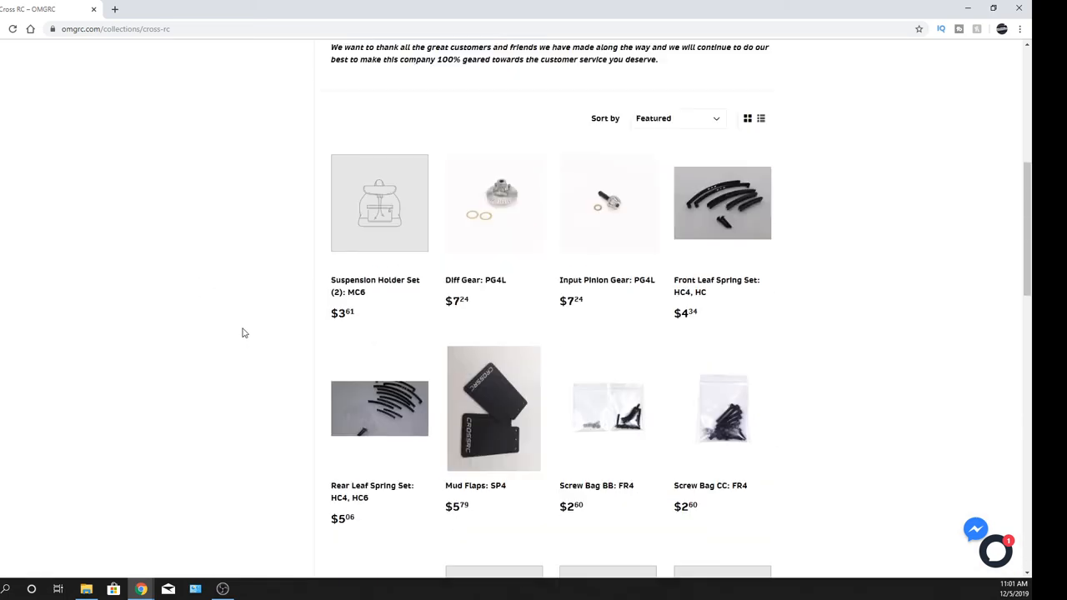
{"action": "scroll", "scroll_direction": "up", "scroll_amount": 3}
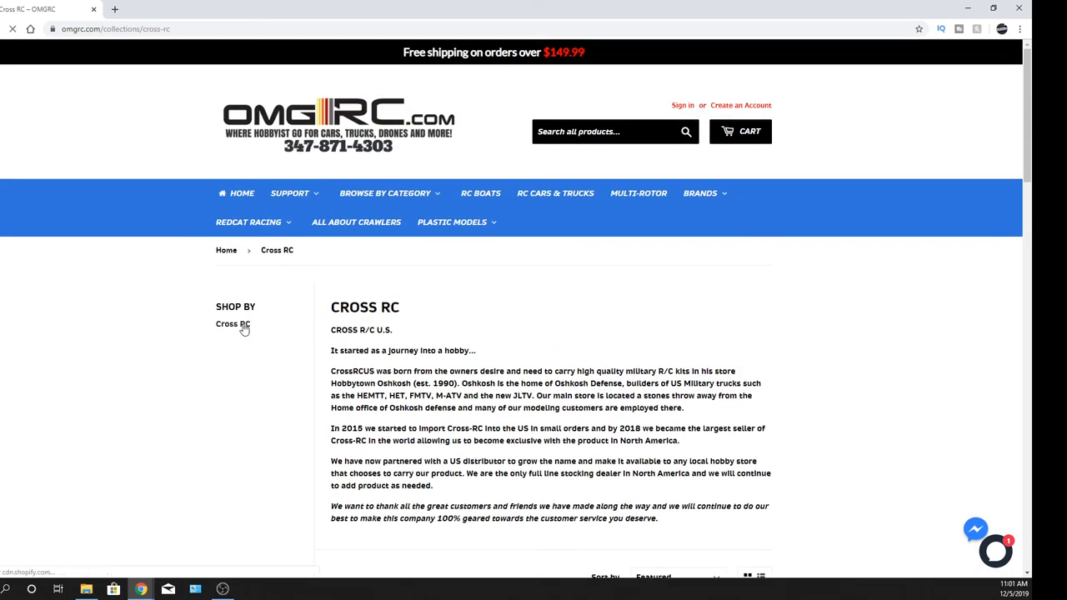
Filter the collection to items tagged Cross RC via the Shop By sidebar.
{"action": "left_click", "coordinate": [234, 323]}
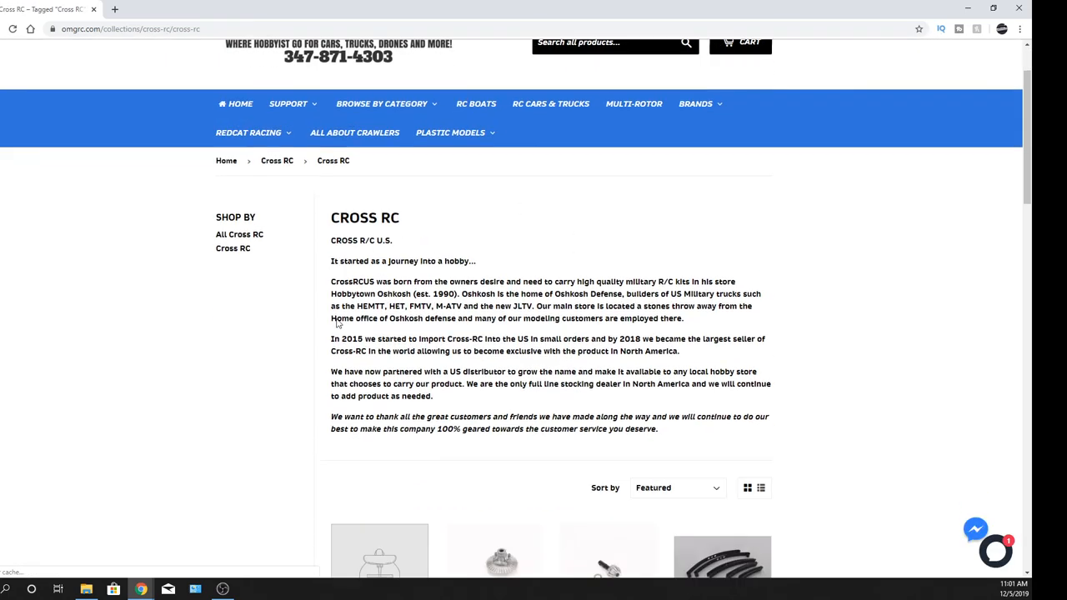
{"action": "scroll", "scroll_direction": "down", "scroll_amount": 3}
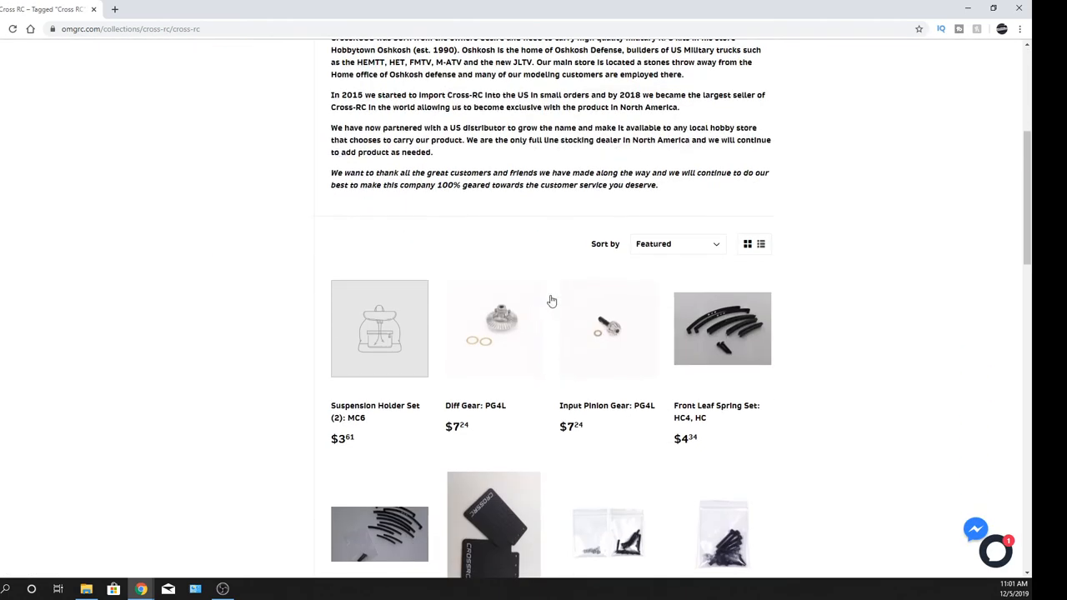
Sort the Cross RC listings by 'Price, high to low', putting the $1,449.99 BC8 Mammoth first.
{"action": "left_click", "coordinate": [676, 243]}
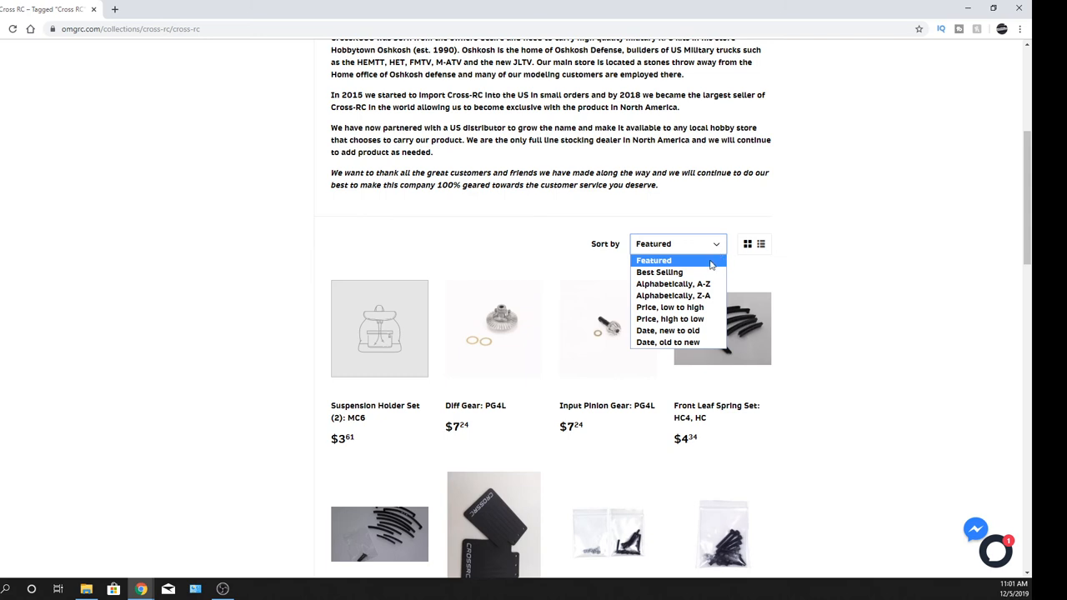
{"action": "mouse_move", "coordinate": [660, 273]}
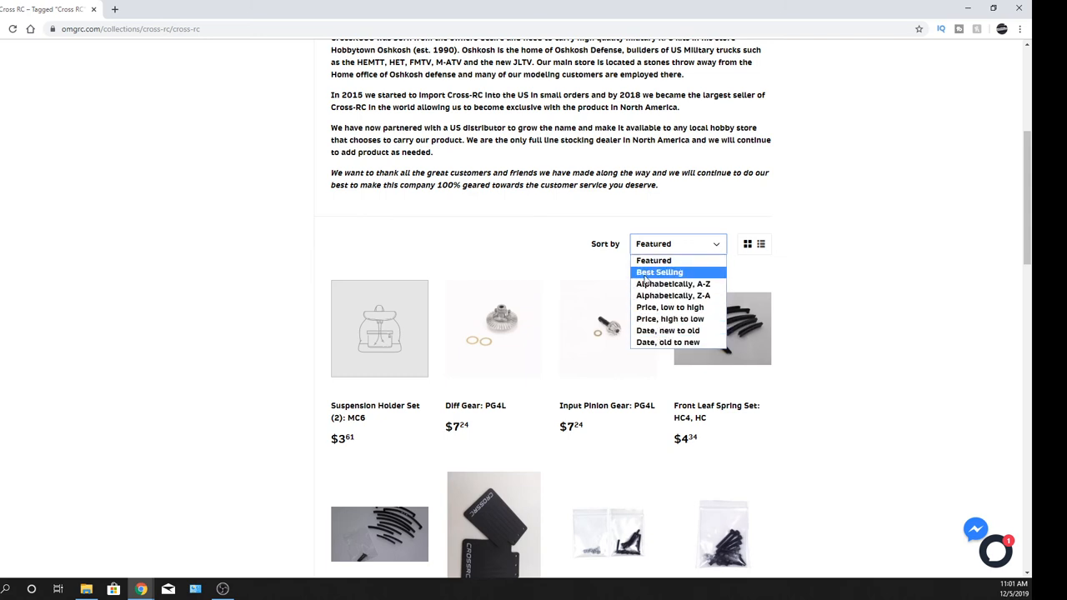
{"action": "left_click", "coordinate": [670, 318]}
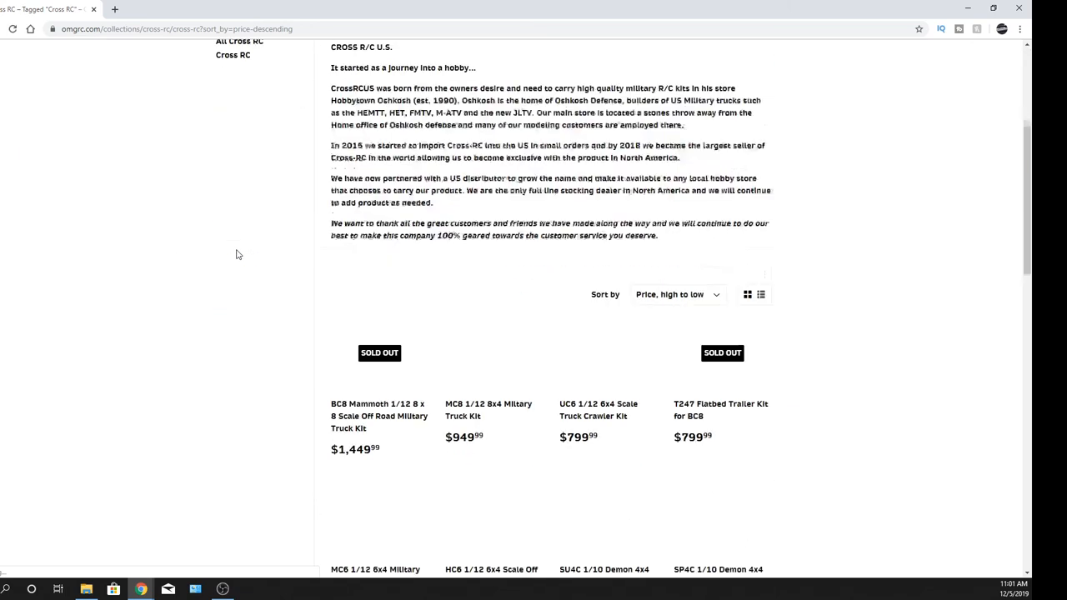
{"action": "scroll", "scroll_direction": "down", "scroll_amount": 3}
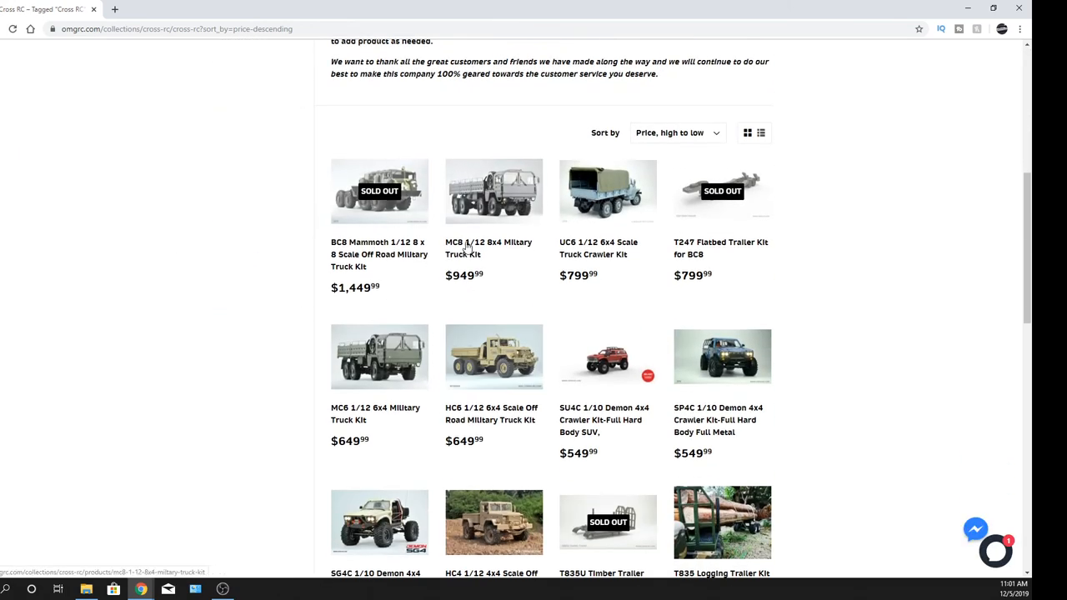
View the $949.99 MC8 Military Truck Kit page and its Klarna $80/month breakdown, then dismiss it.
{"action": "left_click", "coordinate": [493, 190]}
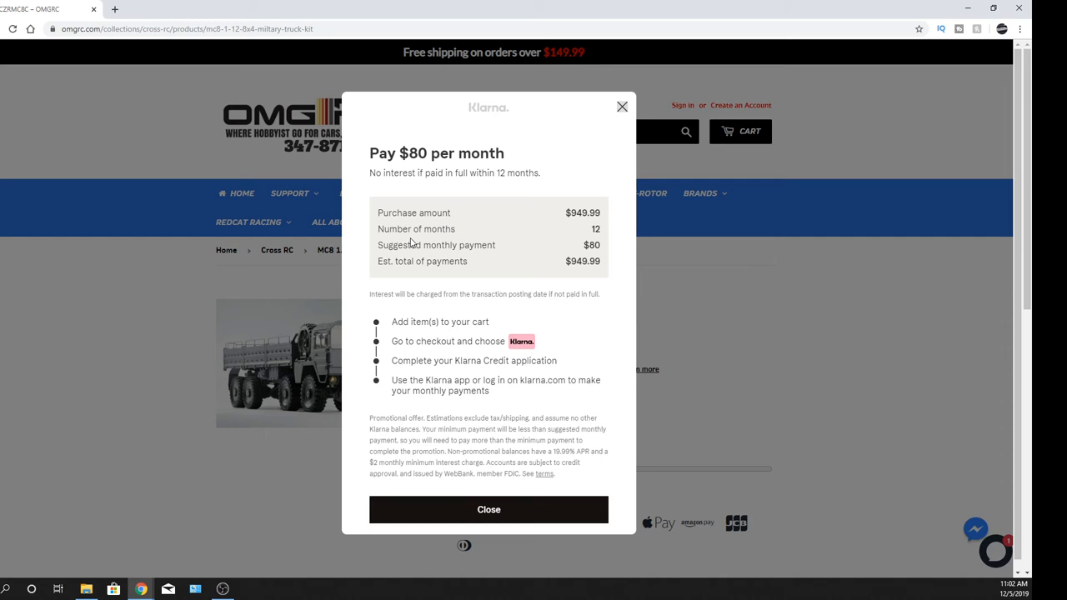
{"action": "mouse_move", "coordinate": [578, 260]}
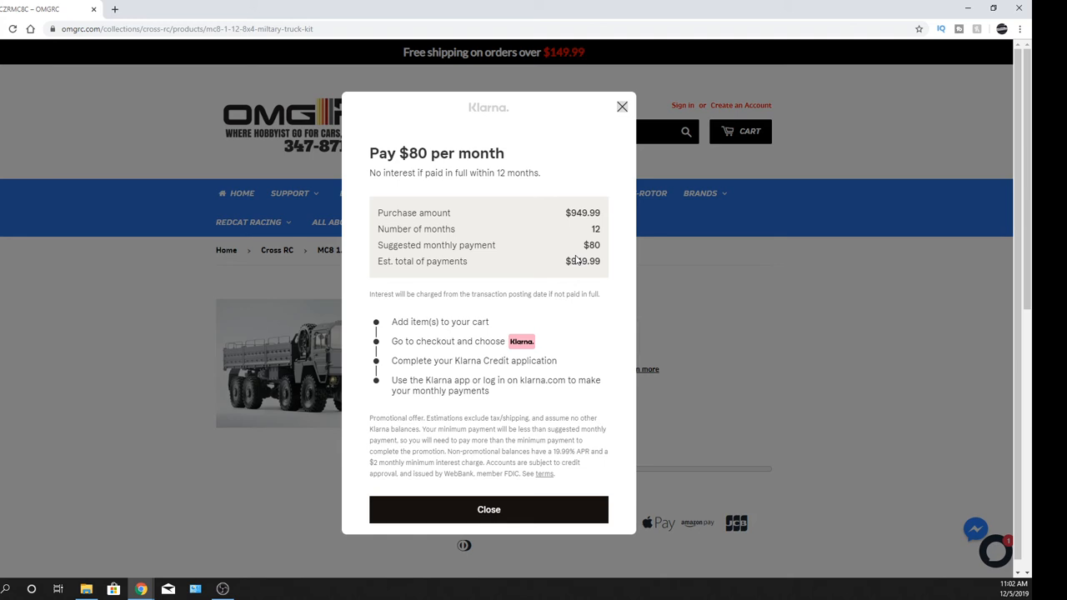
{"action": "mouse_move", "coordinate": [522, 473]}
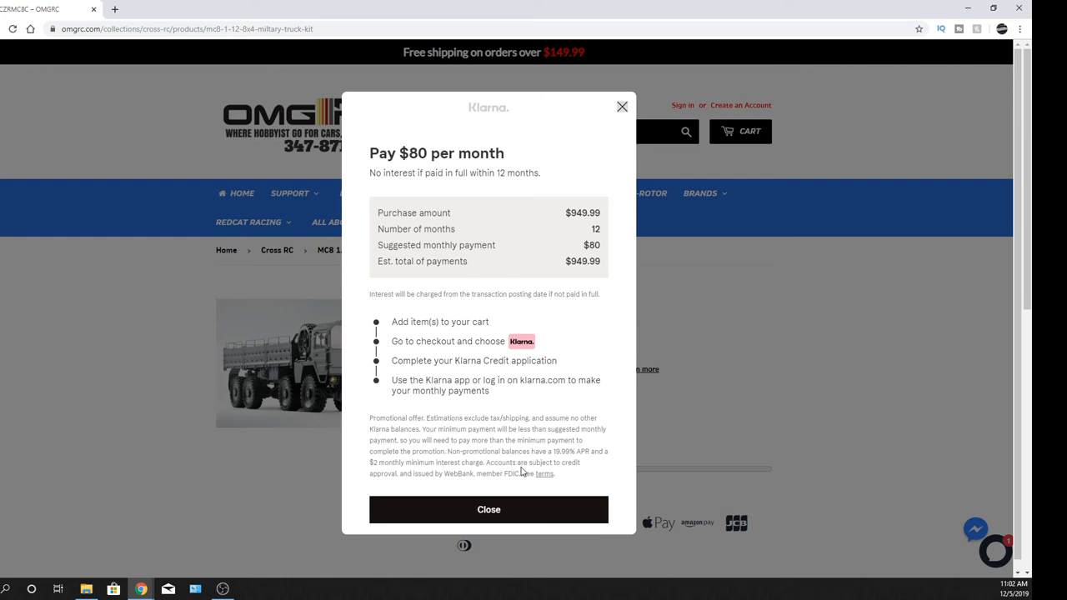
{"action": "mouse_move", "coordinate": [504, 415]}
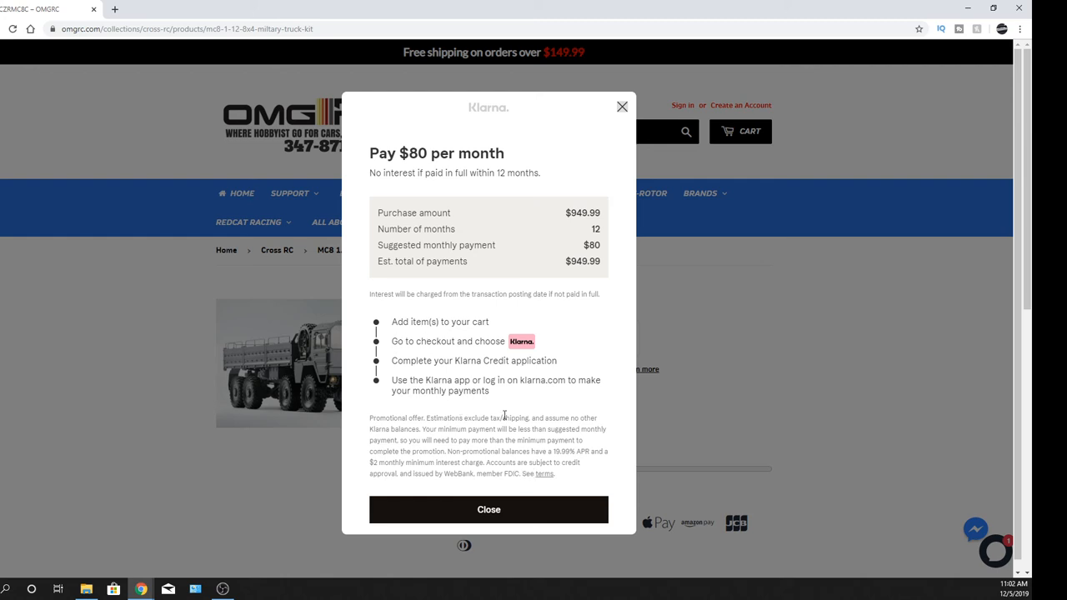
{"action": "left_click", "coordinate": [488, 510]}
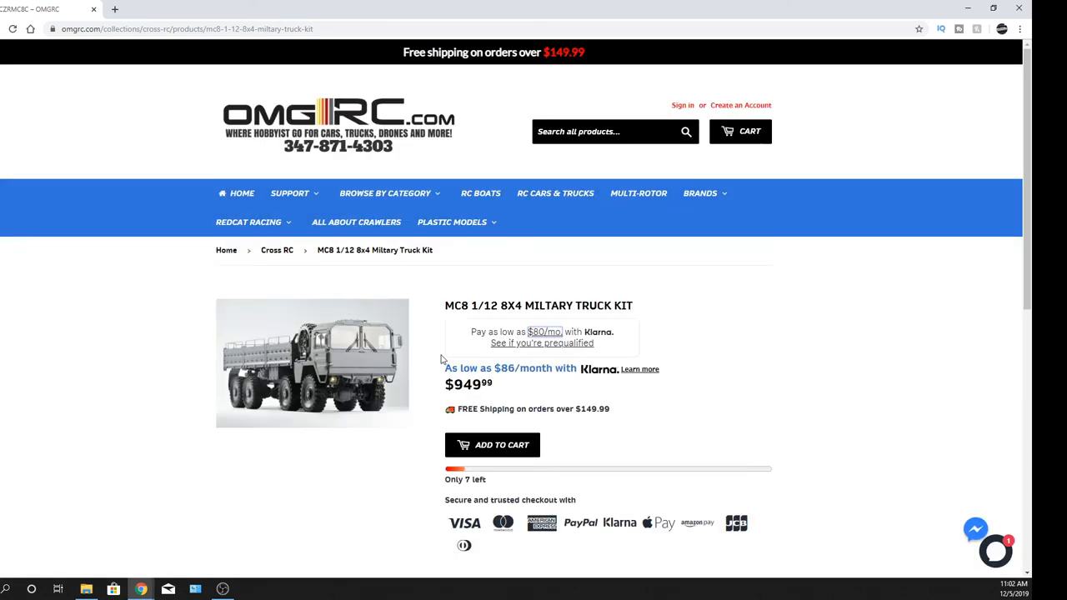
{"action": "mouse_move", "coordinate": [123, 266]}
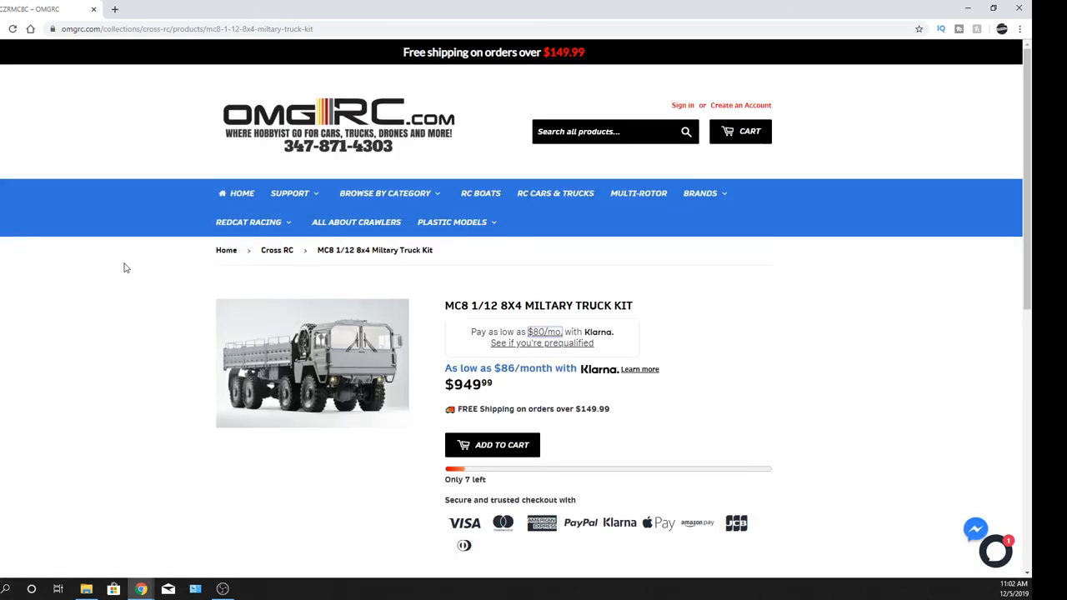
{"action": "scroll", "scroll_direction": "down", "scroll_amount": 3}
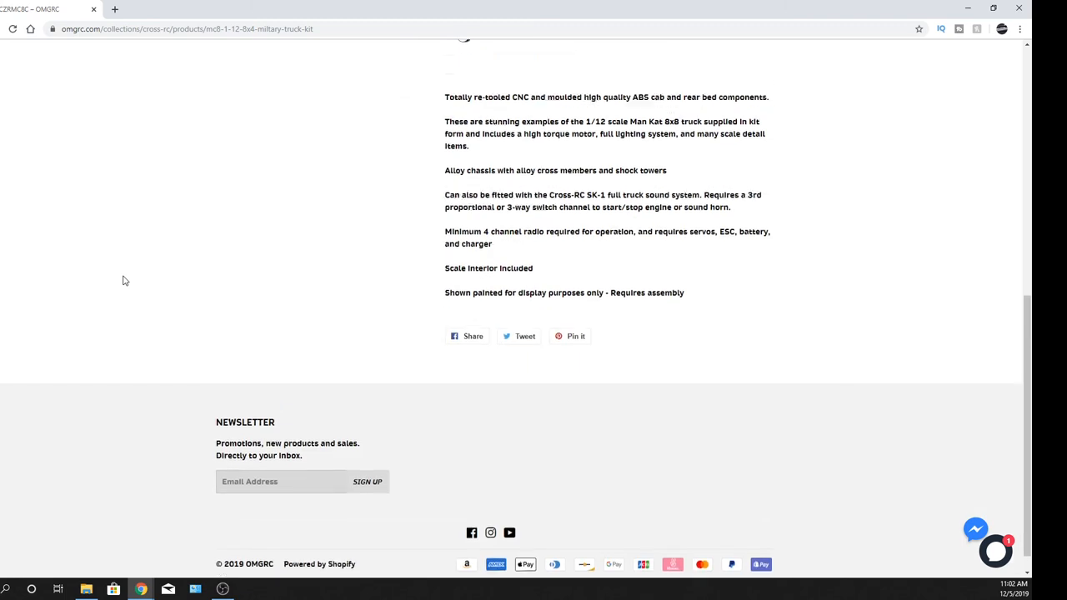
{"action": "scroll", "scroll_direction": "down", "scroll_amount": 3}
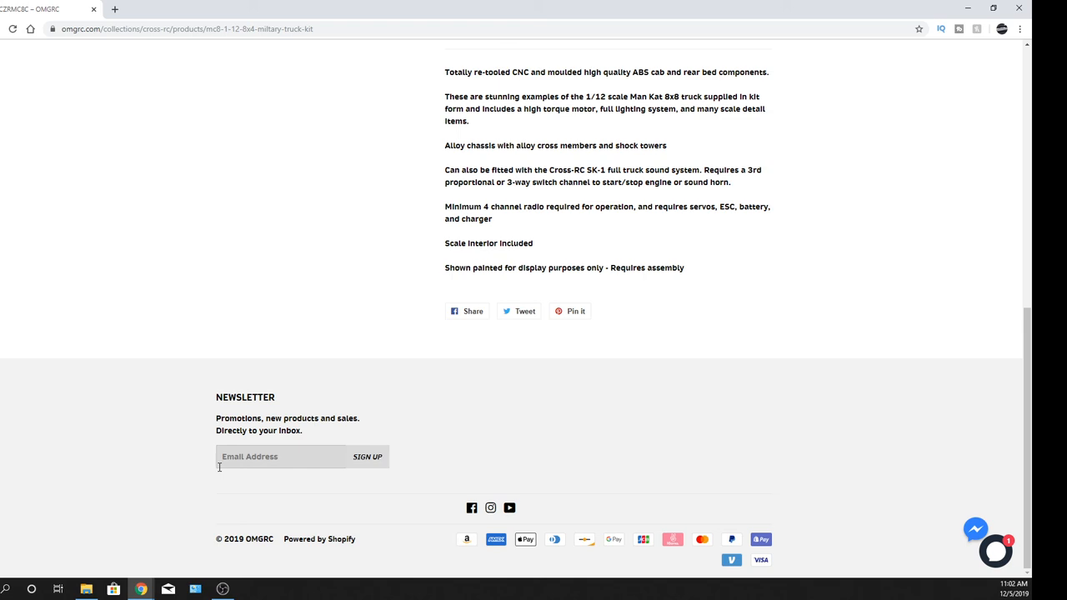
{"action": "scroll", "scroll_direction": "up", "scroll_amount": 3}
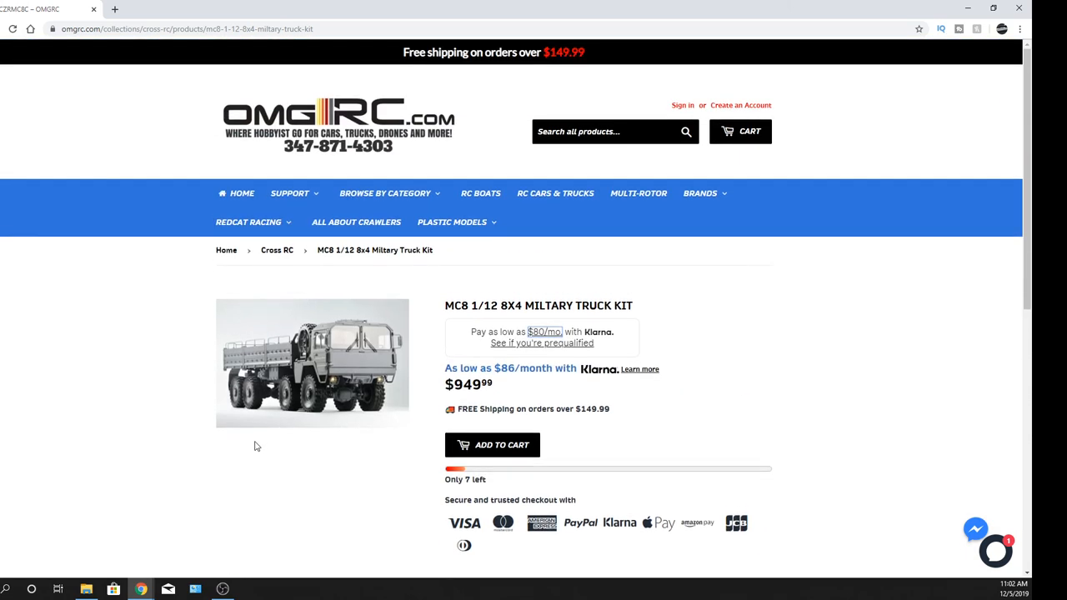
{"action": "mouse_move", "coordinate": [140, 368]}
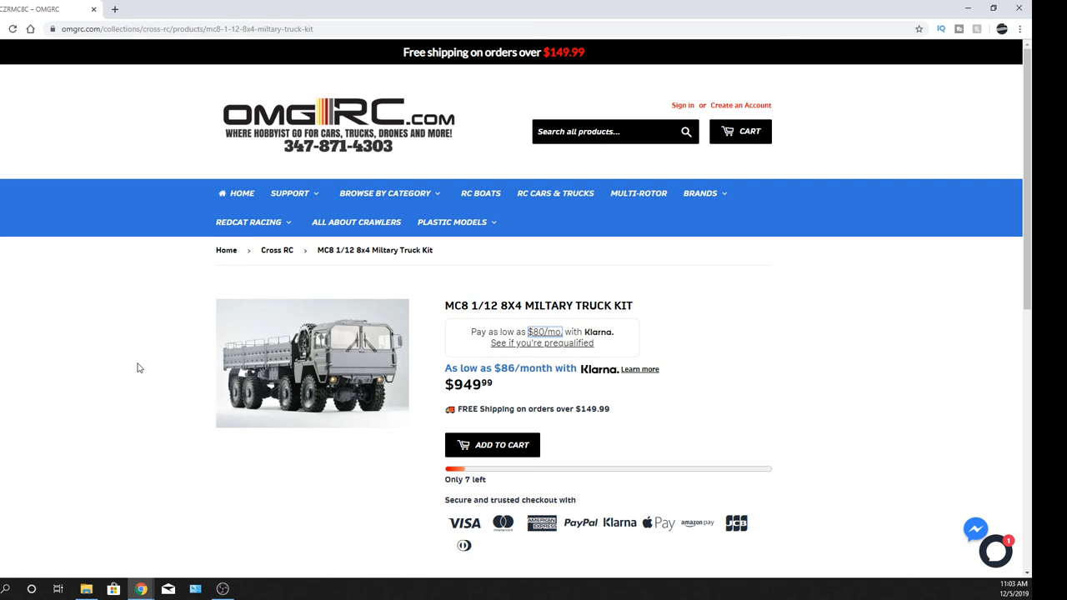
{"action": "mouse_move", "coordinate": [260, 390]}
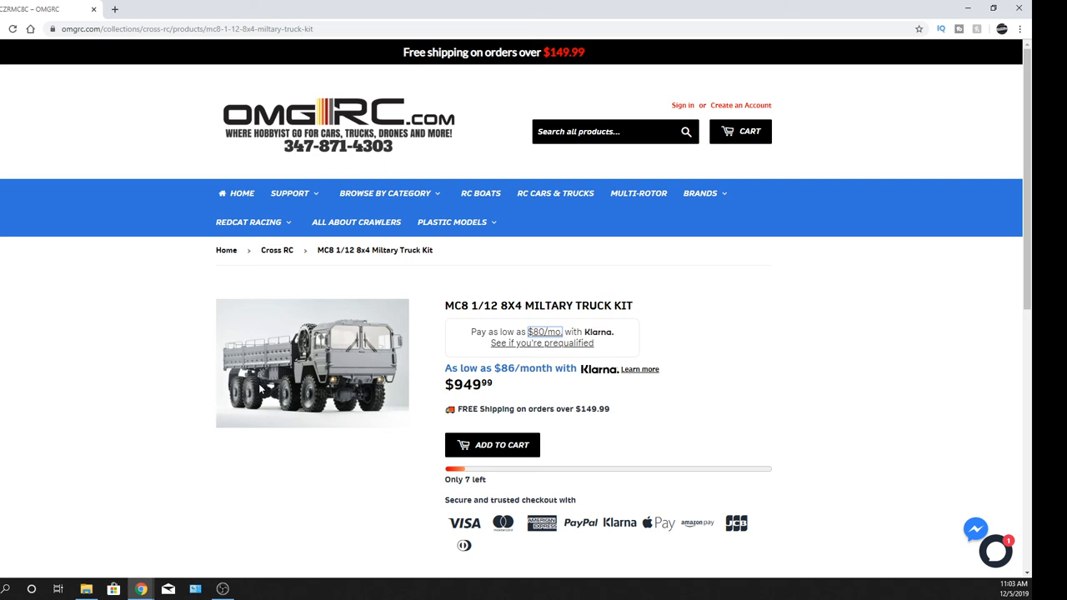
{"action": "mouse_move", "coordinate": [254, 405]}
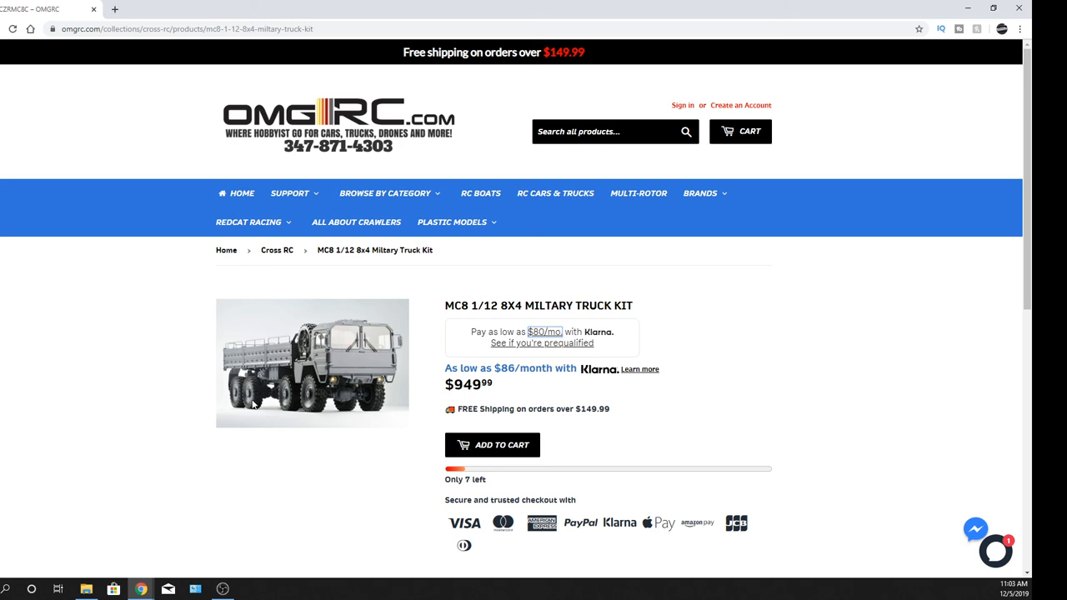
{"action": "mouse_move", "coordinate": [200, 361]}
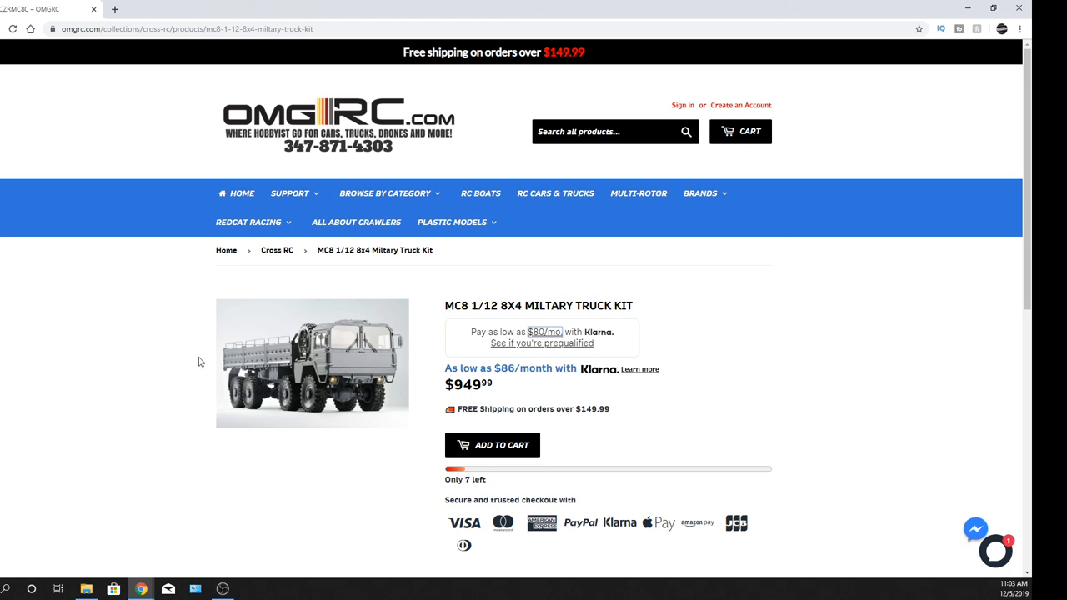